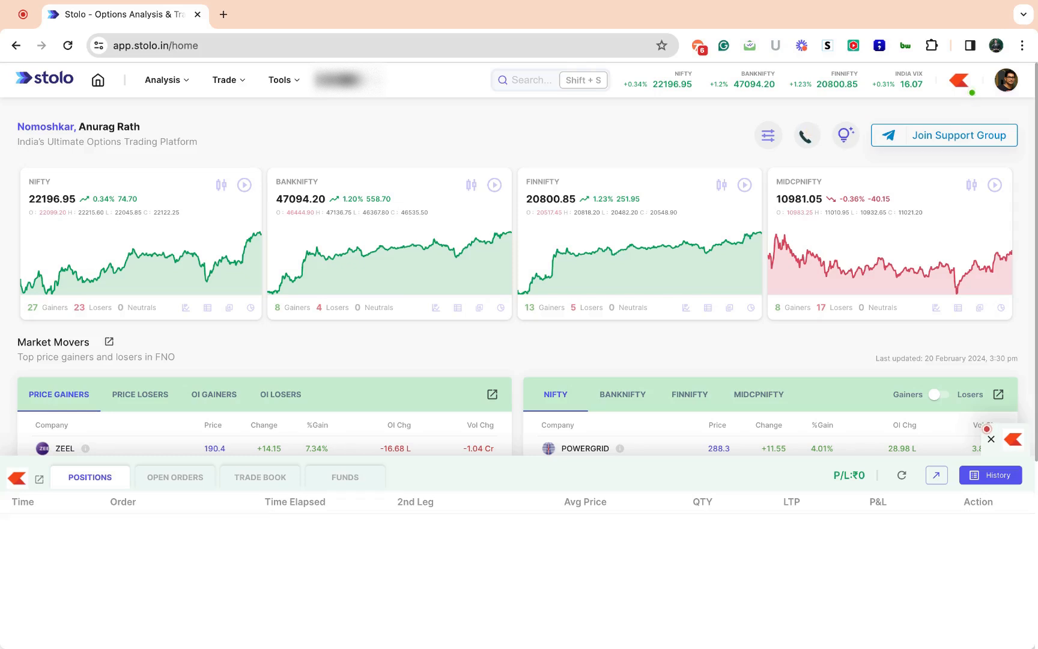
{"action": "mouse_move", "coordinate": [992, 474]}
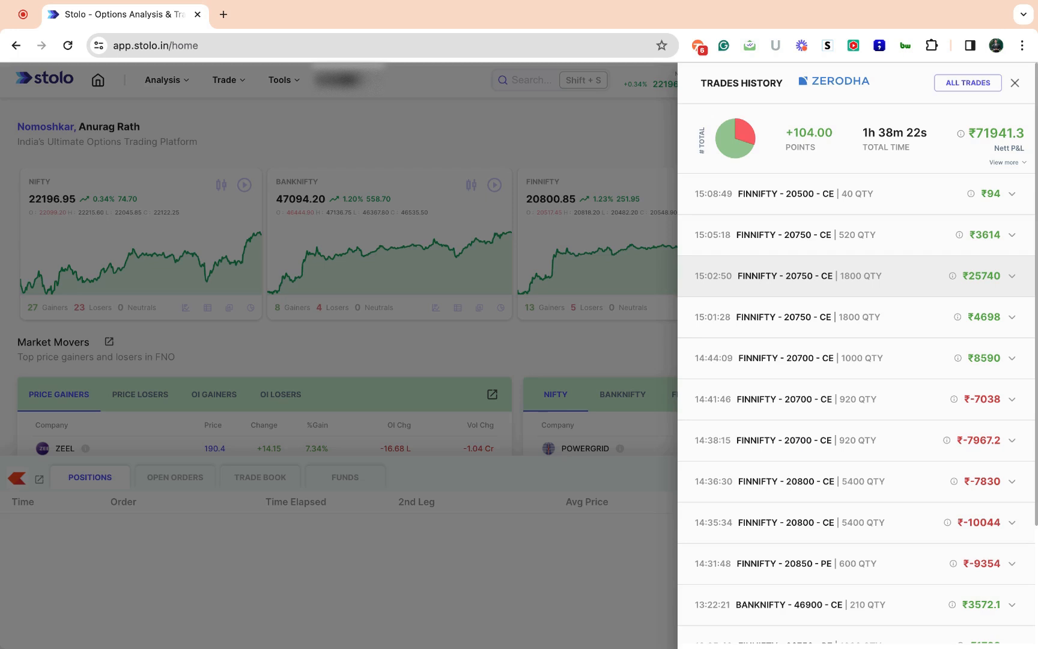
{"action": "left_click", "coordinate": [1016, 83]}
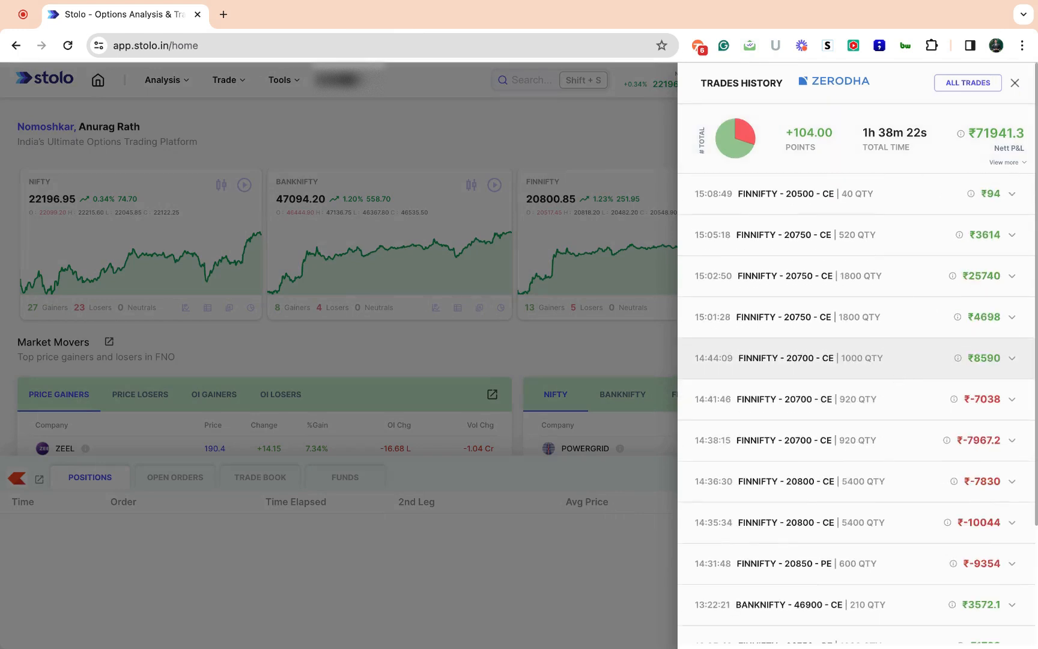
{"action": "scroll", "scroll_direction": "down", "scroll_amount": 3}
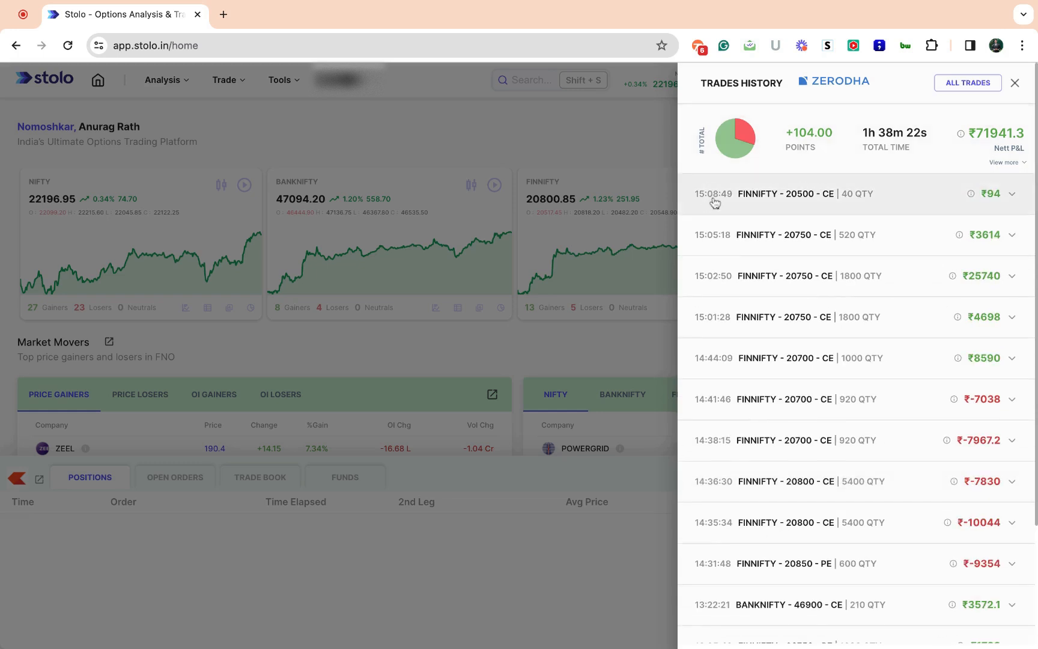
{"action": "scroll", "scroll_direction": "down", "scroll_amount": 3}
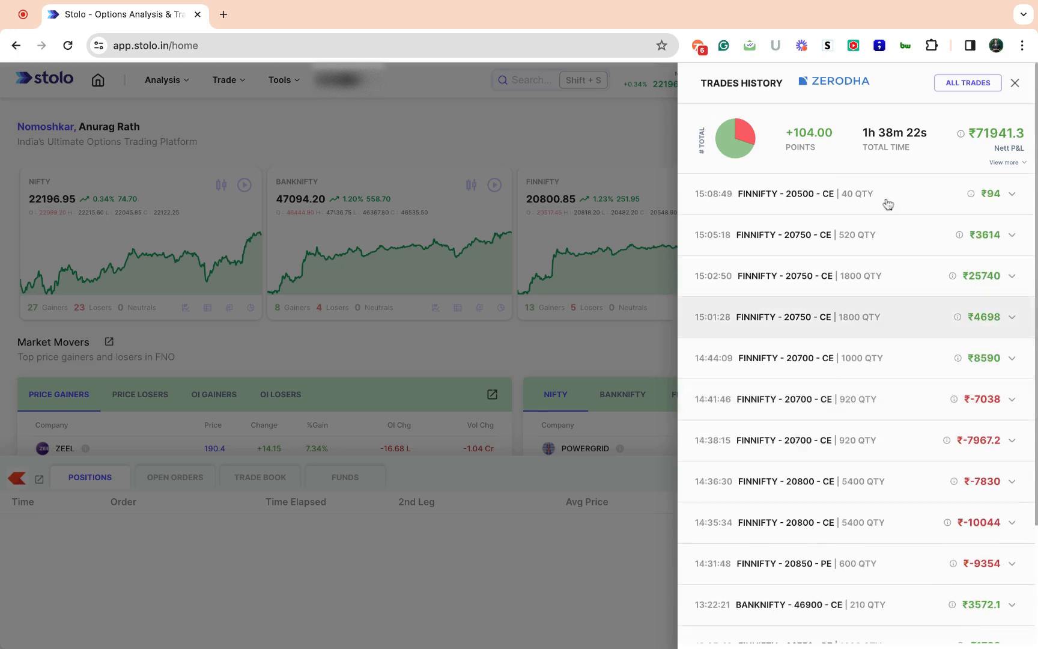
{"action": "mouse_move", "coordinate": [774, 85]}
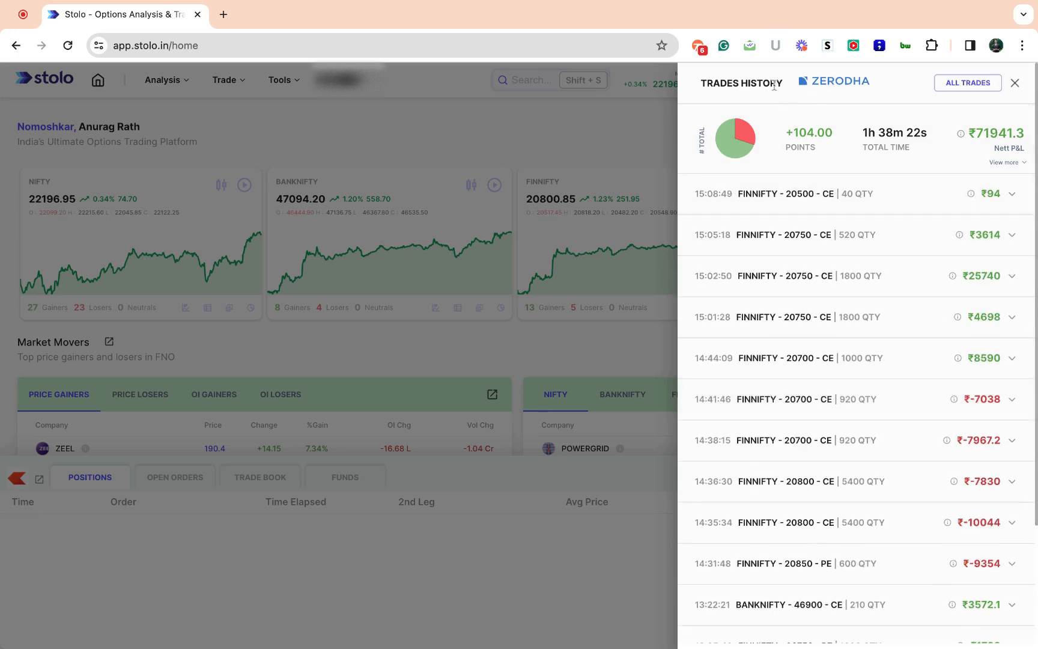
{"action": "mouse_move", "coordinate": [809, 86]}
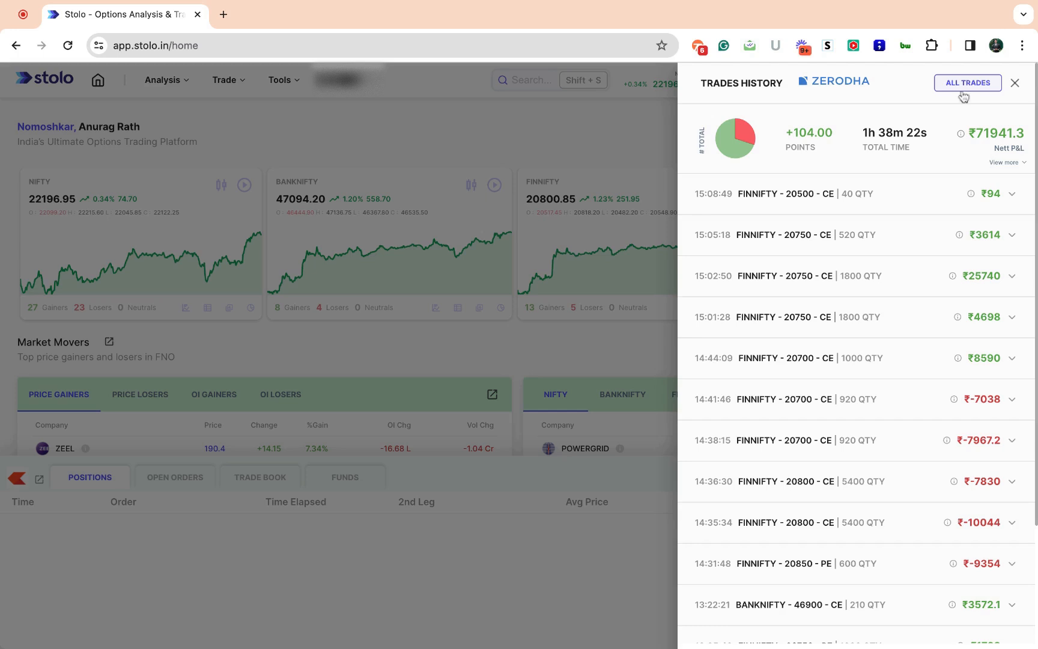
{"action": "mouse_move", "coordinate": [912, 114]}
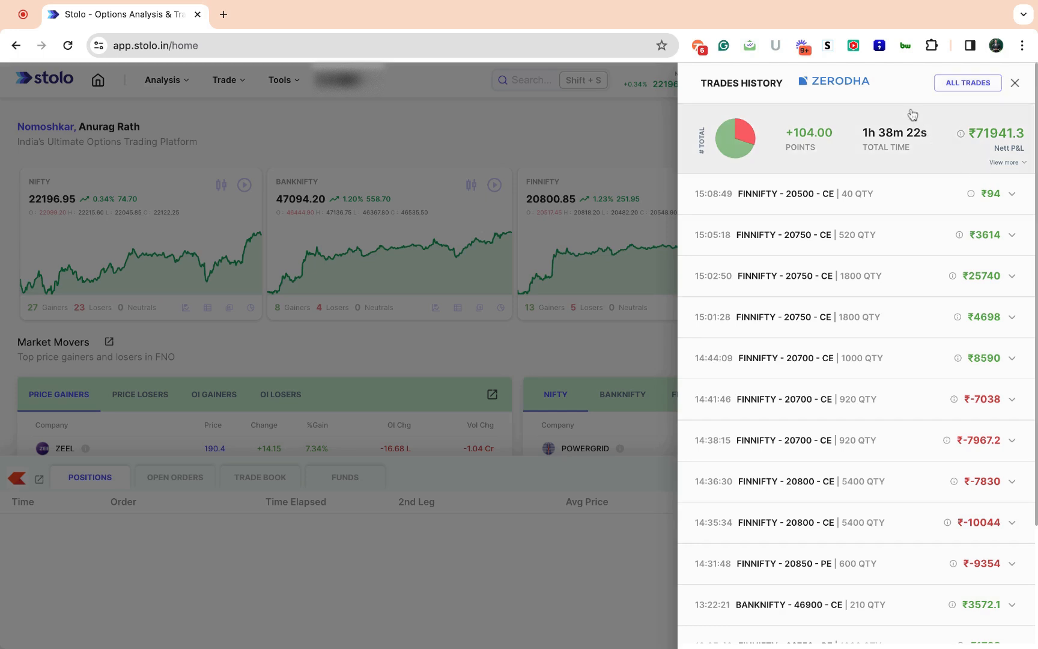
{"action": "mouse_move", "coordinate": [836, 144]}
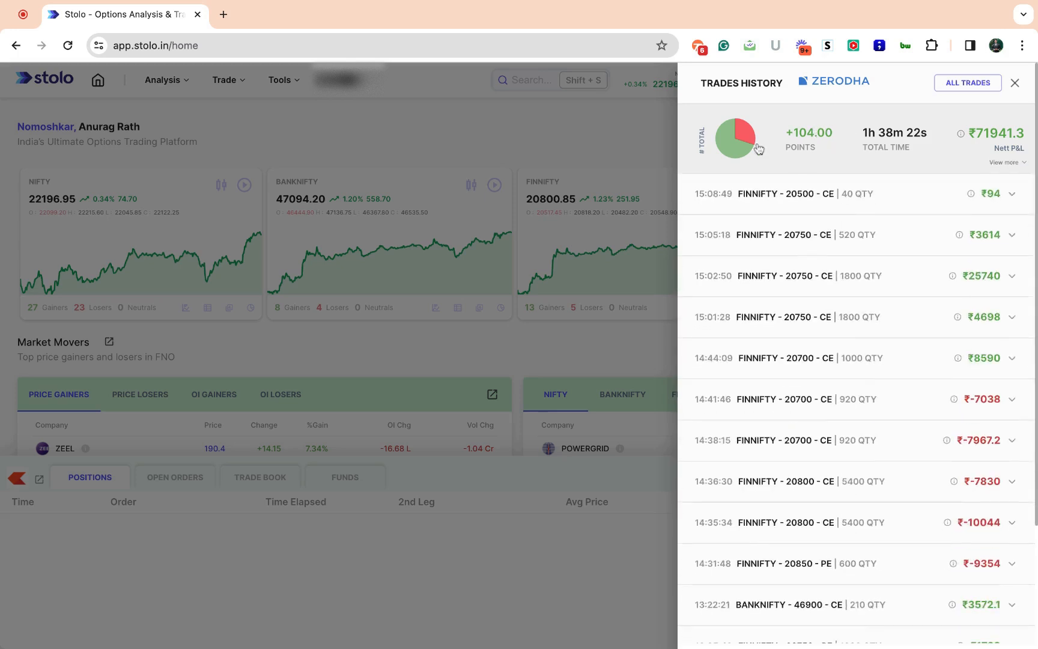
{"action": "mouse_move", "coordinate": [829, 157]}
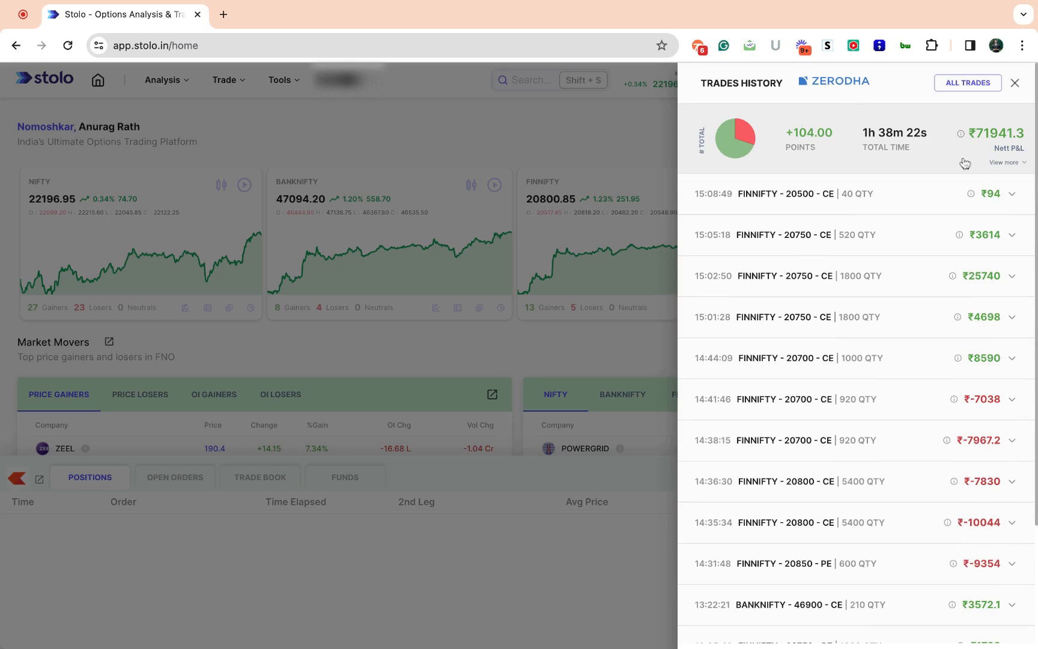
{"action": "left_click", "coordinate": [1005, 162]}
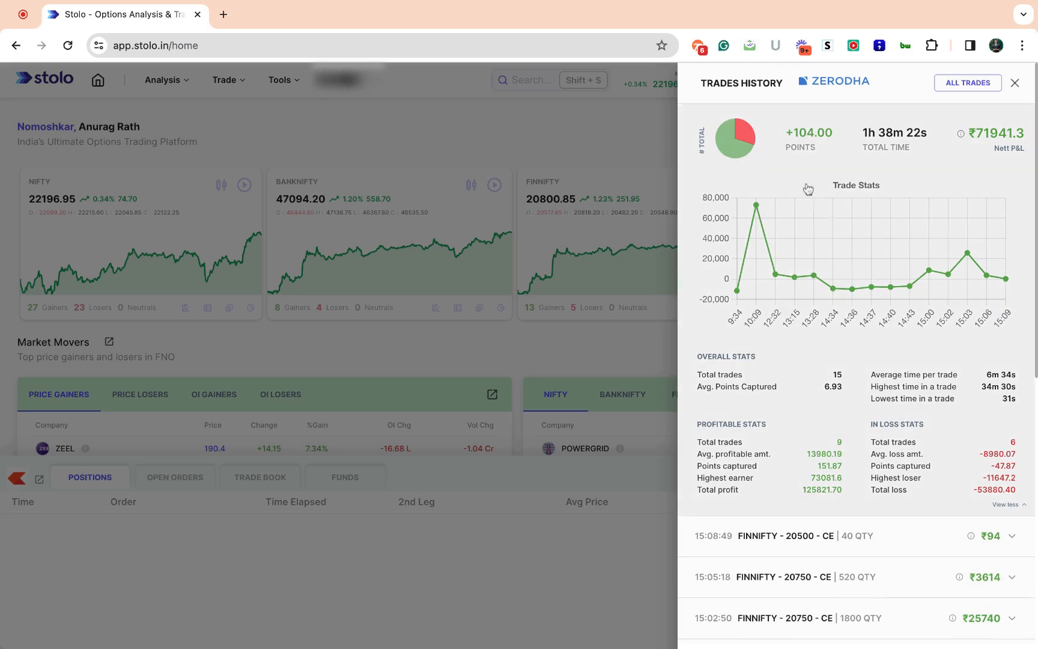
{"action": "mouse_move", "coordinate": [887, 150]}
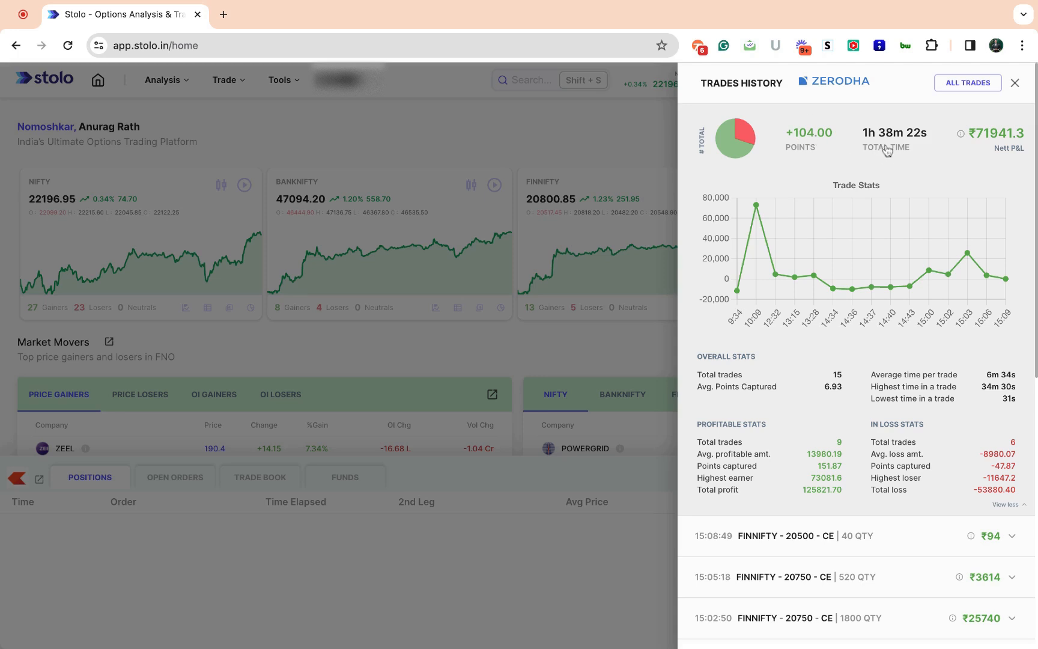
{"action": "mouse_move", "coordinate": [899, 159]}
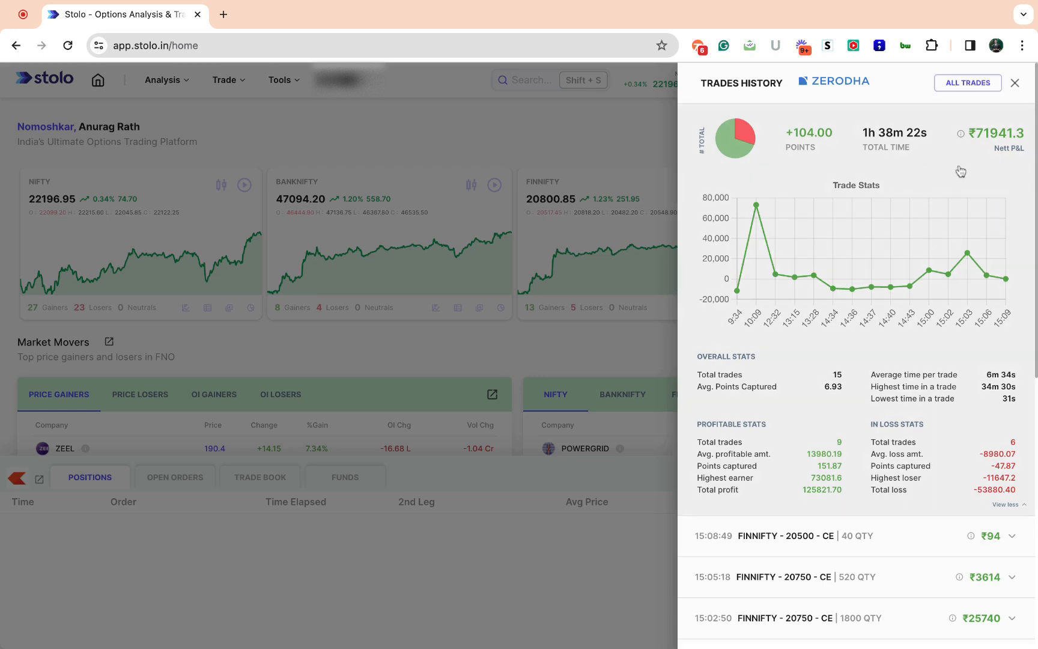
{"action": "scroll", "scroll_direction": "down", "scroll_amount": 3}
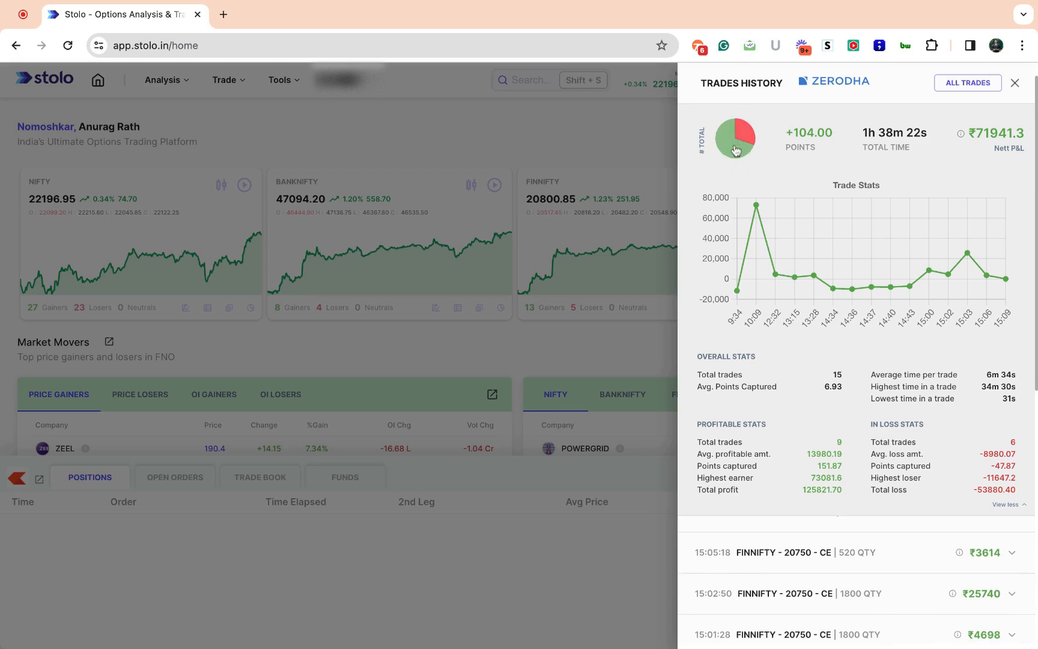
{"action": "scroll", "scroll_direction": "down", "scroll_amount": 3}
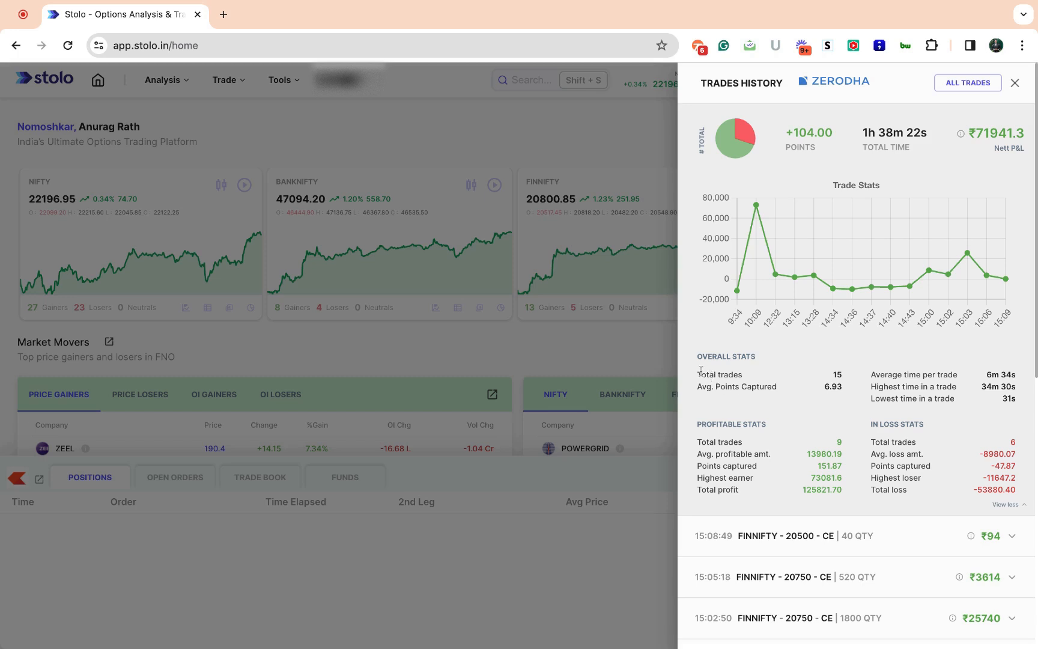
{"action": "mouse_move", "coordinate": [835, 375]}
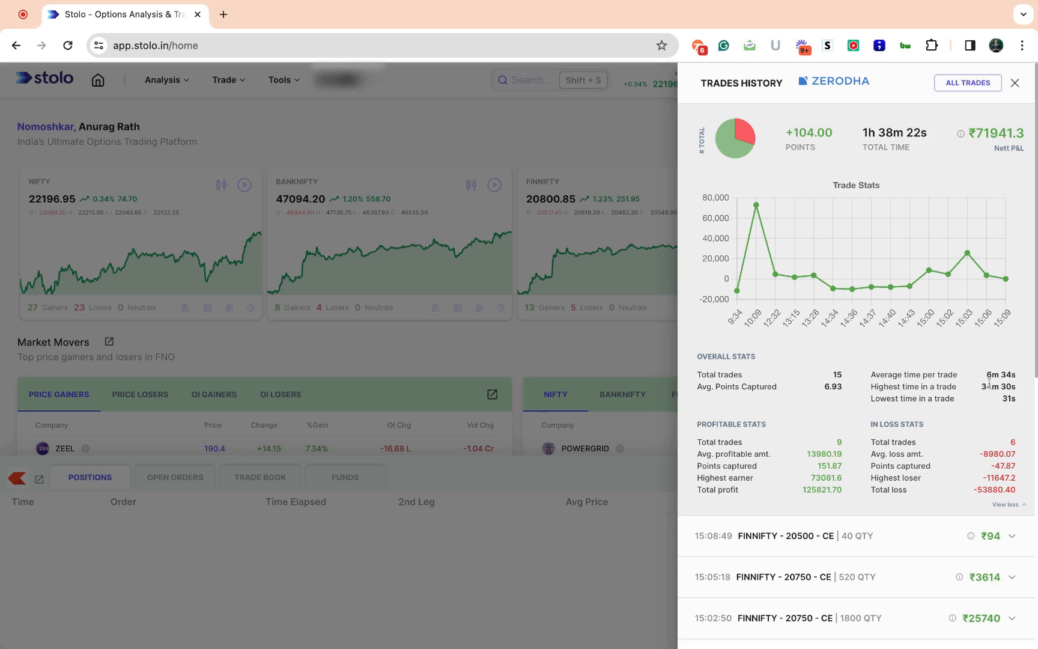
{"action": "mouse_move", "coordinate": [747, 444]}
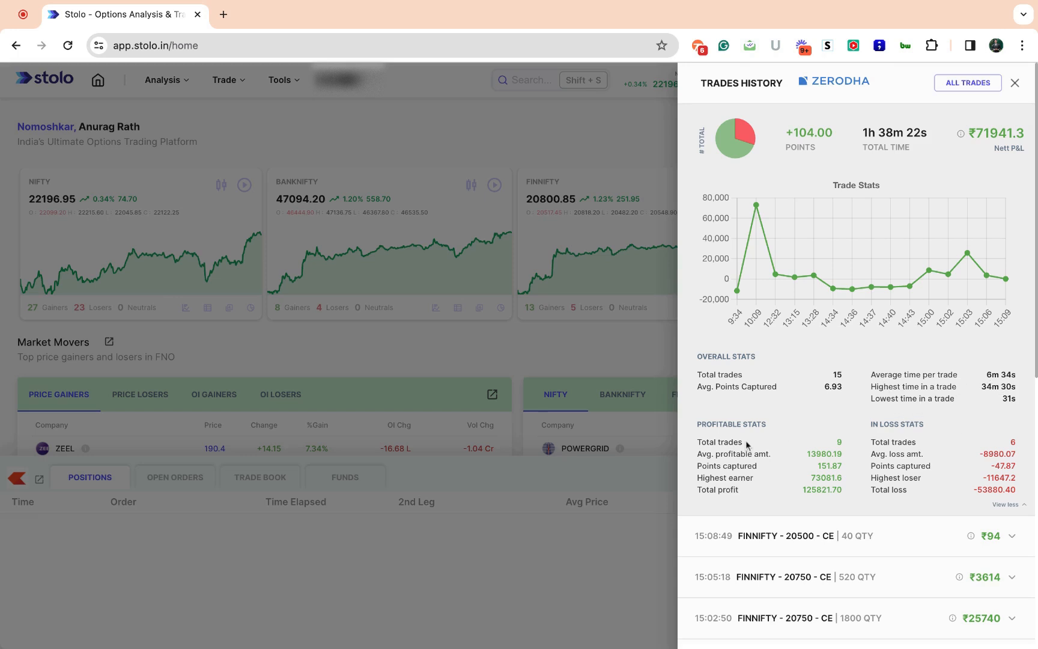
{"action": "mouse_move", "coordinate": [746, 446]}
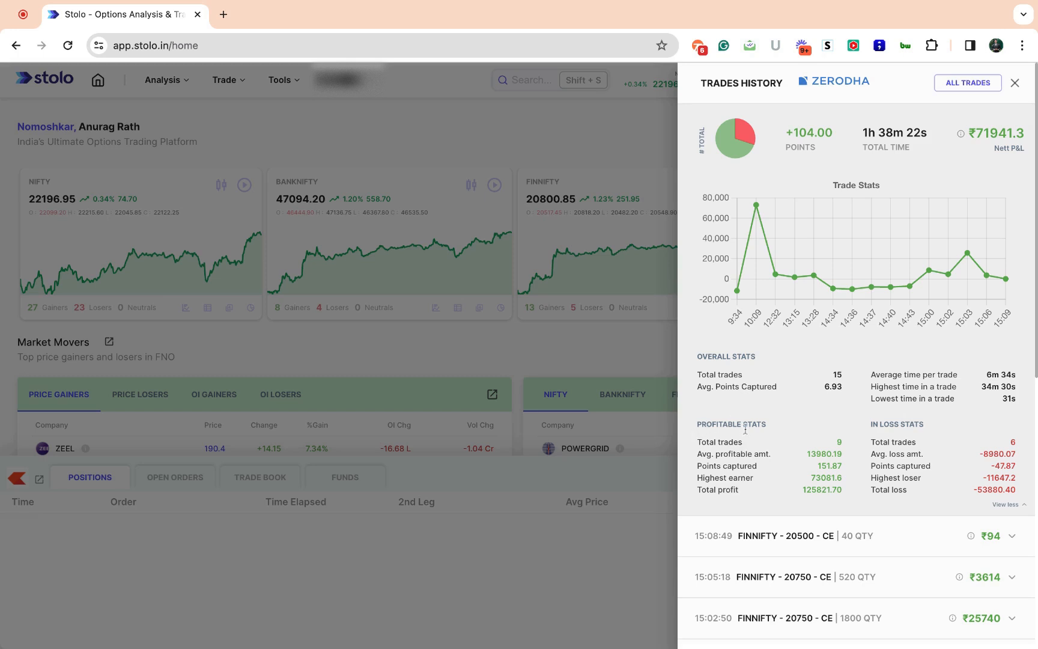
{"action": "mouse_move", "coordinate": [842, 445]}
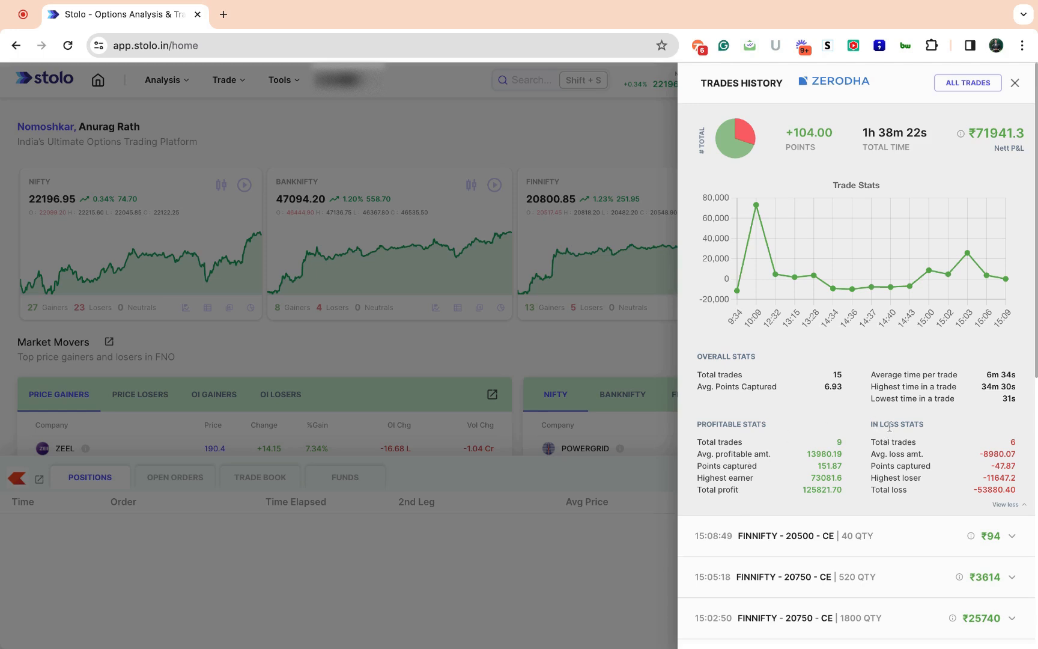
{"action": "mouse_move", "coordinate": [1003, 448]}
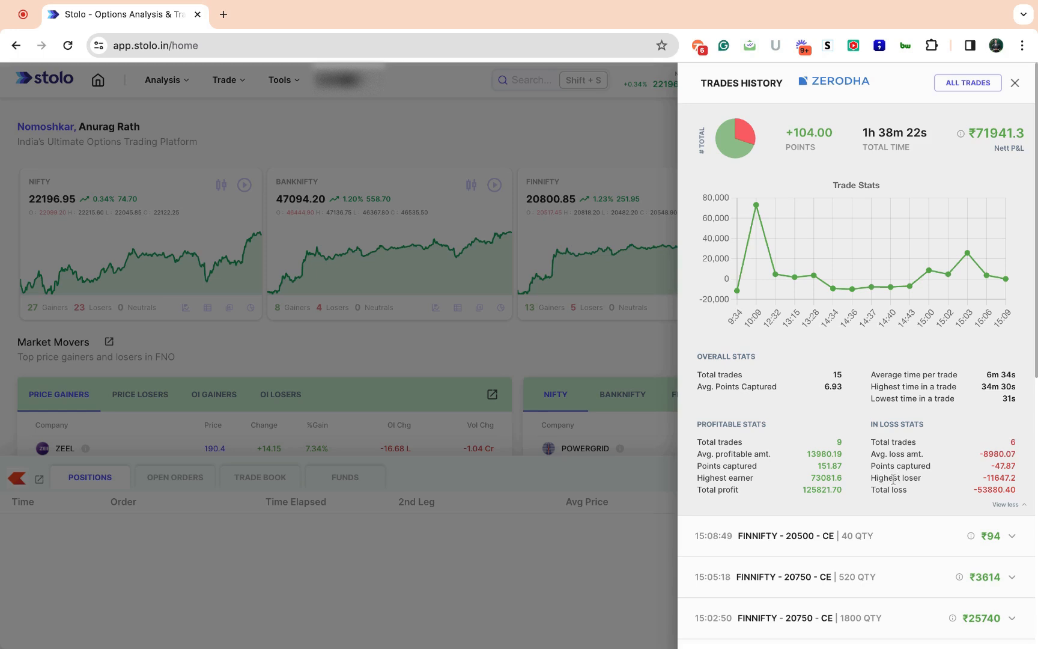
{"action": "scroll", "scroll_direction": "down", "scroll_amount": 3}
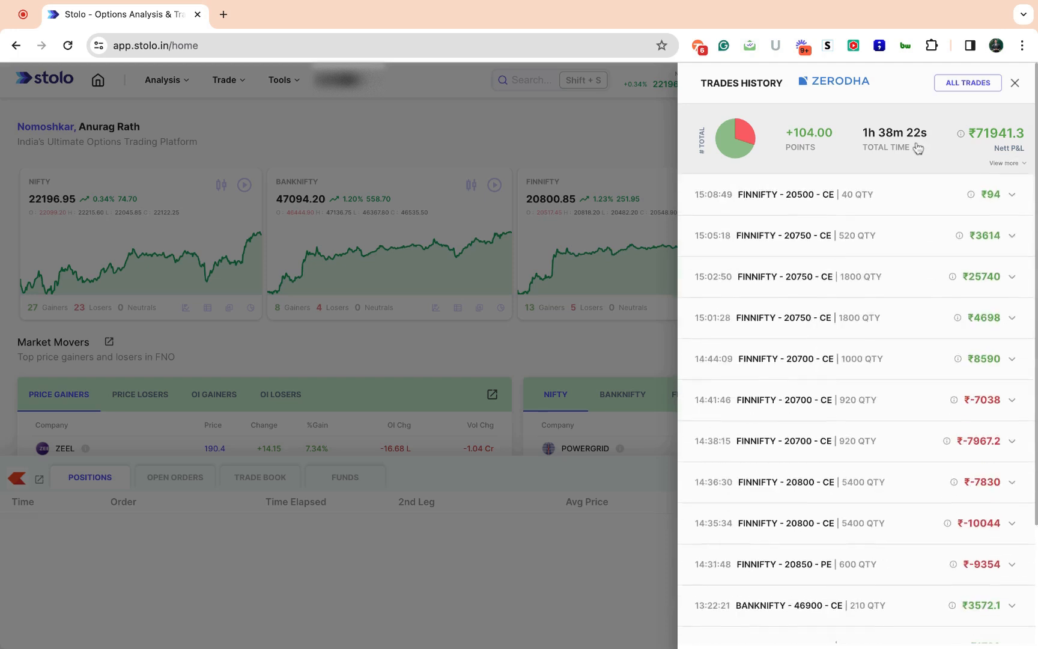
{"action": "mouse_move", "coordinate": [880, 382]}
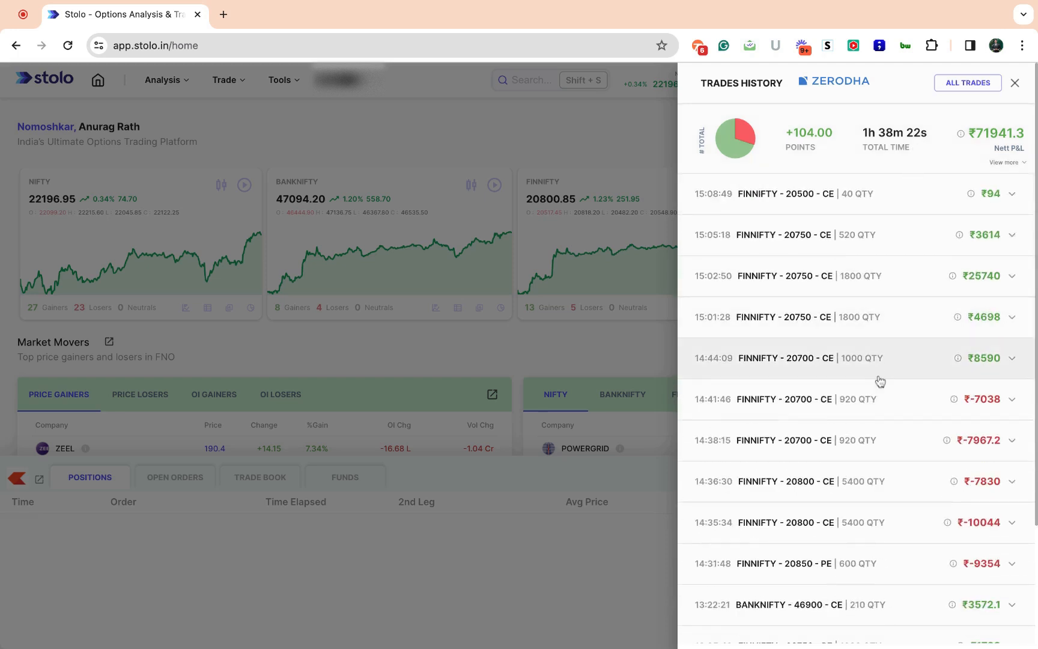
{"action": "scroll", "scroll_direction": "down", "scroll_amount": 3}
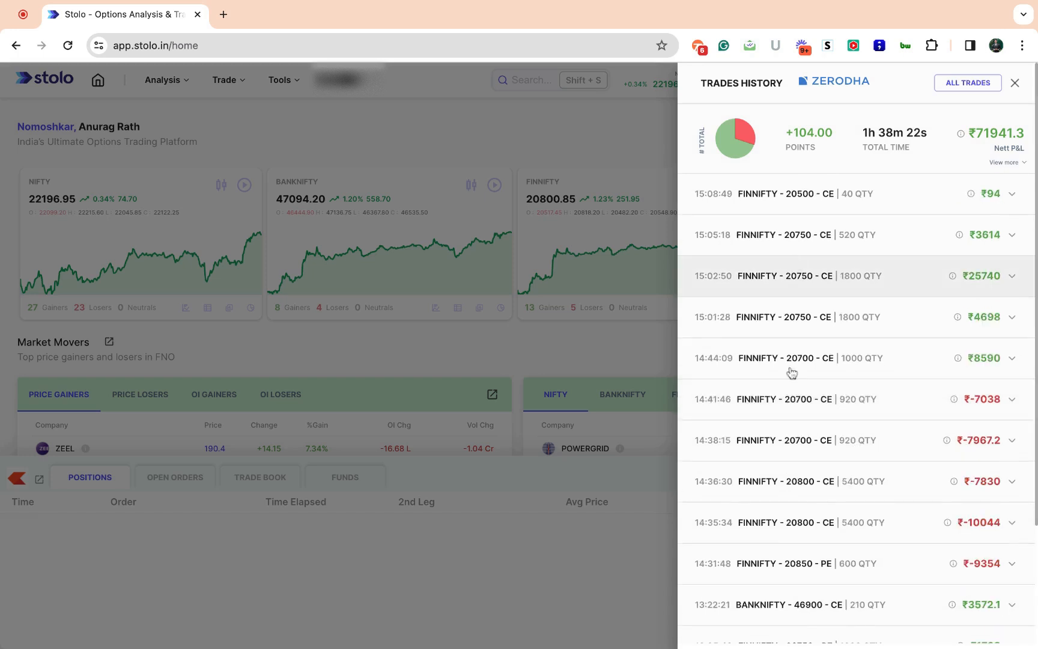
{"action": "scroll", "scroll_direction": "down", "scroll_amount": 3}
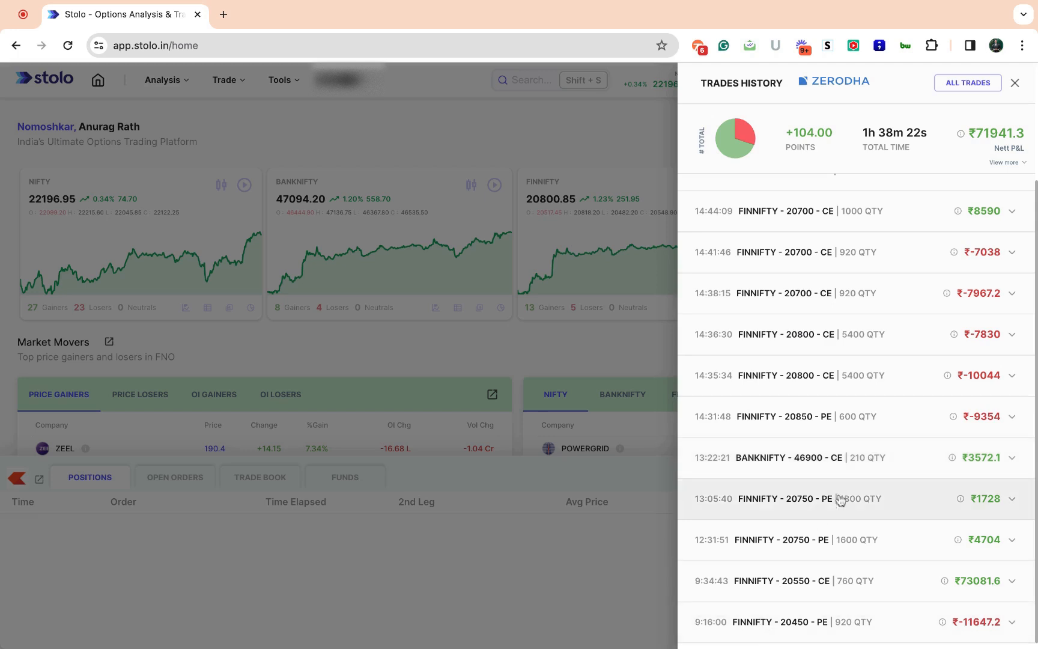
{"action": "mouse_move", "coordinate": [909, 553]}
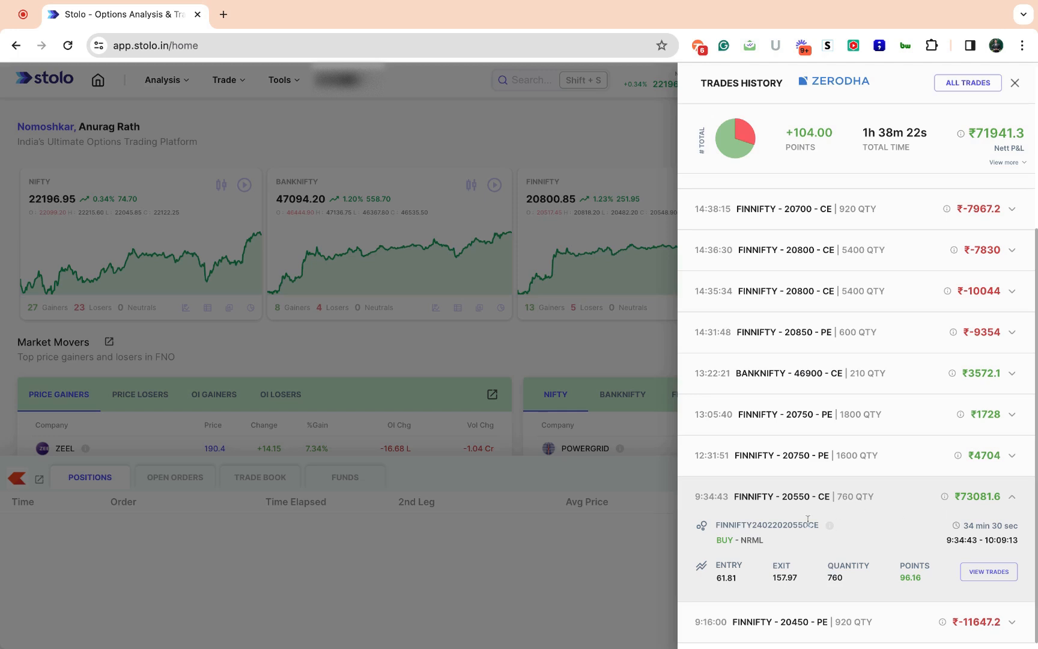
{"action": "mouse_move", "coordinate": [805, 504]}
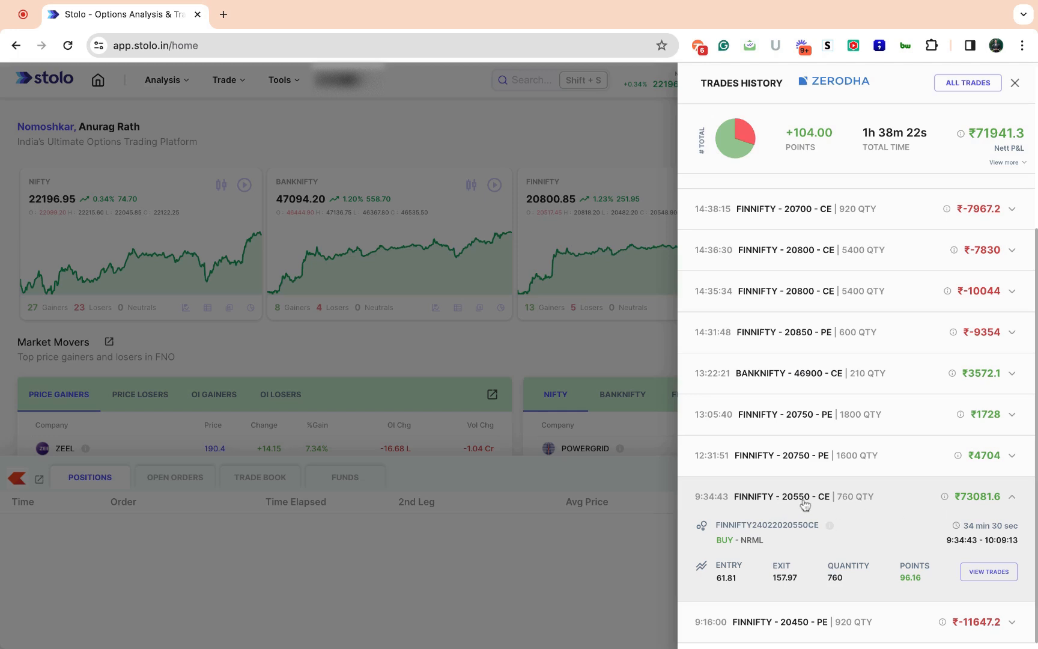
{"action": "mouse_move", "coordinate": [951, 518]}
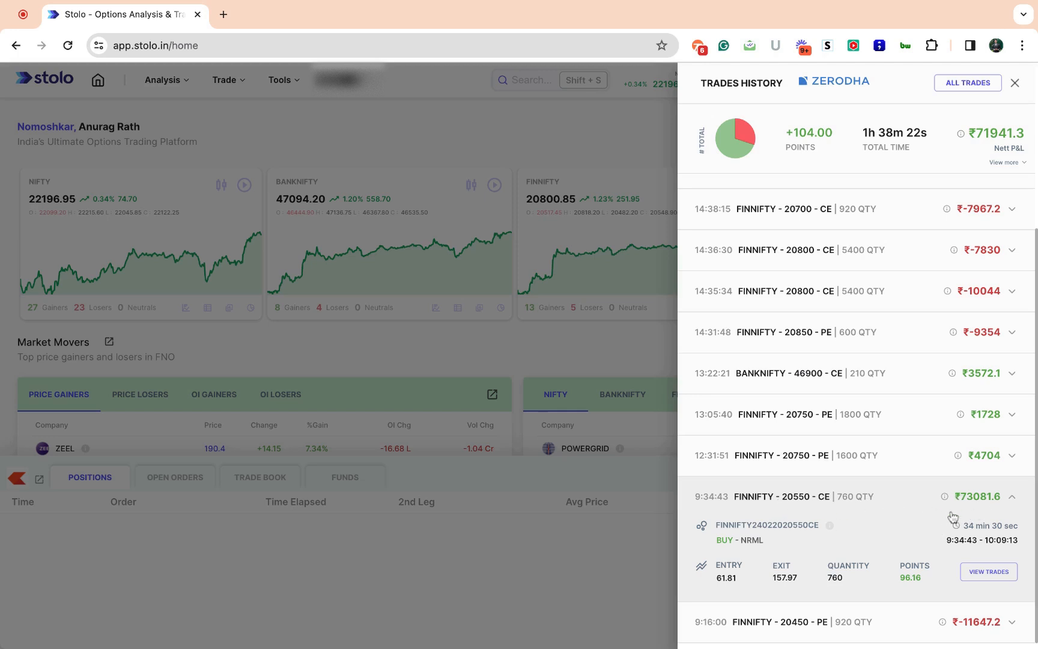
{"action": "mouse_move", "coordinate": [983, 505]}
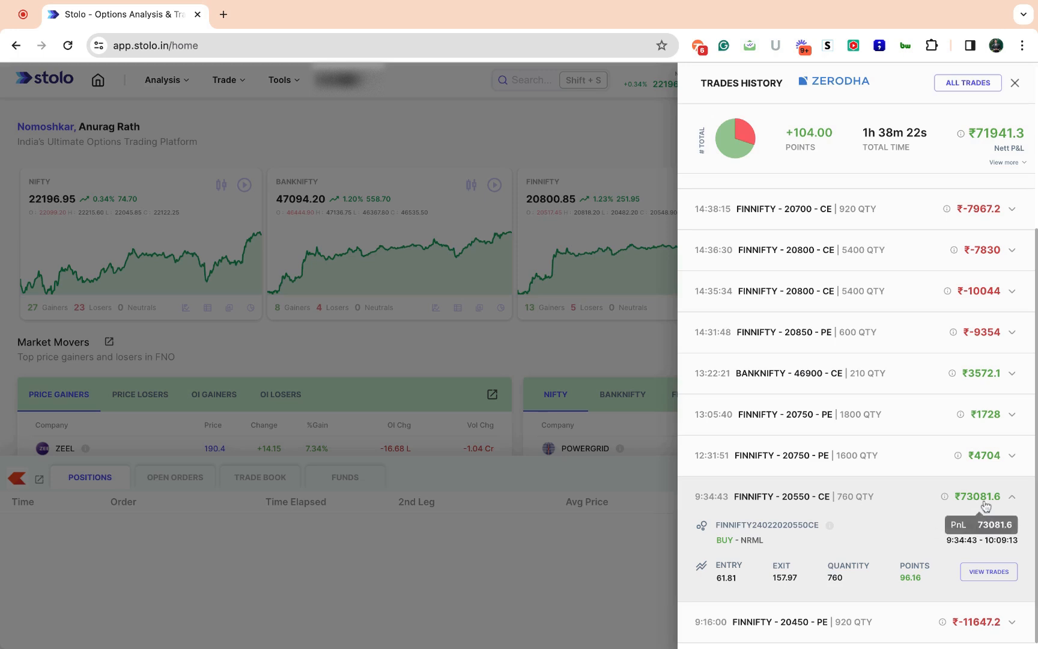
{"action": "mouse_move", "coordinate": [860, 520]}
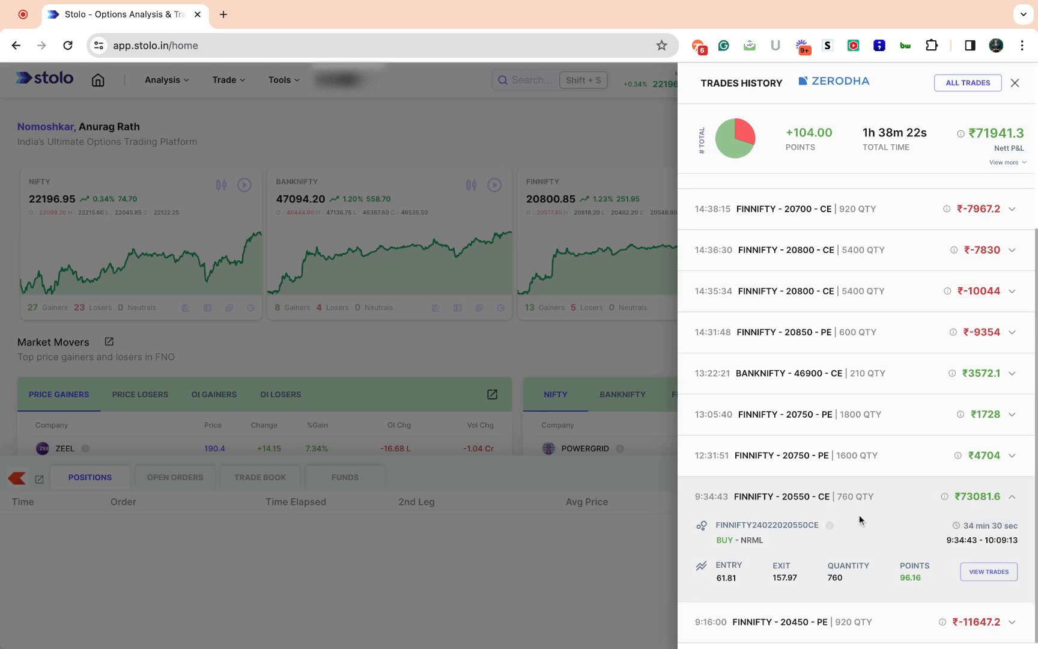
{"action": "mouse_move", "coordinate": [970, 525]}
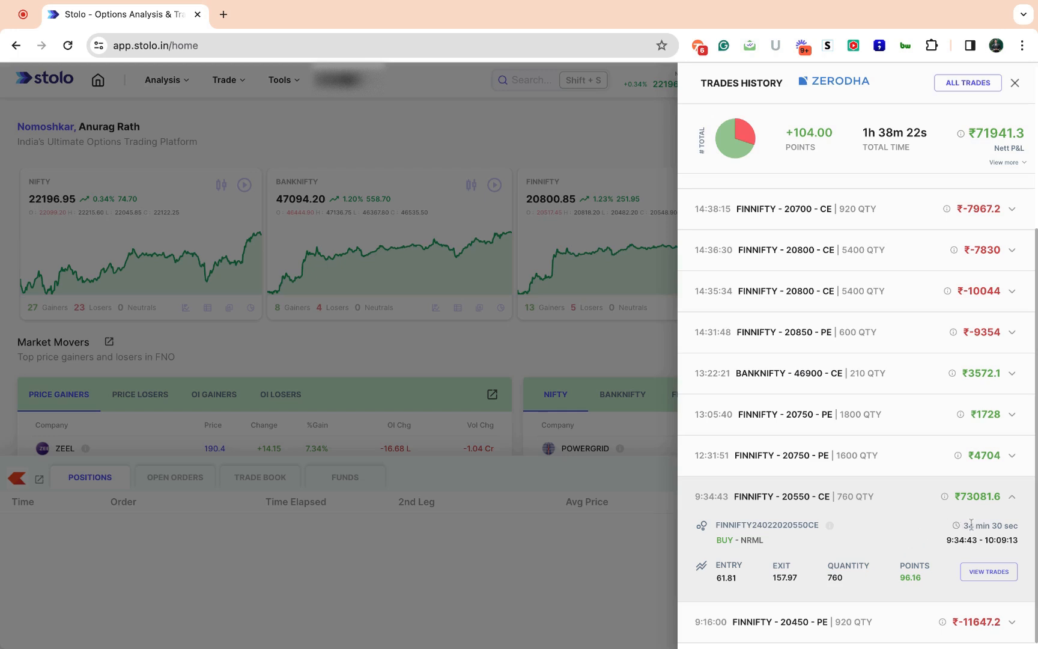
{"action": "mouse_move", "coordinate": [953, 555]}
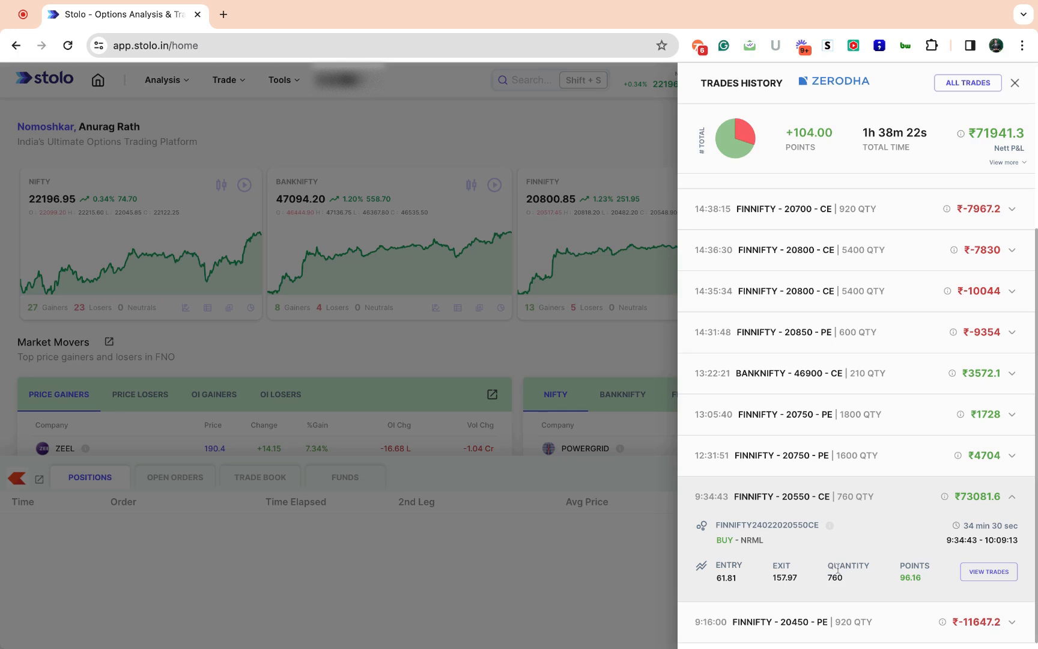
{"action": "mouse_move", "coordinate": [780, 589]}
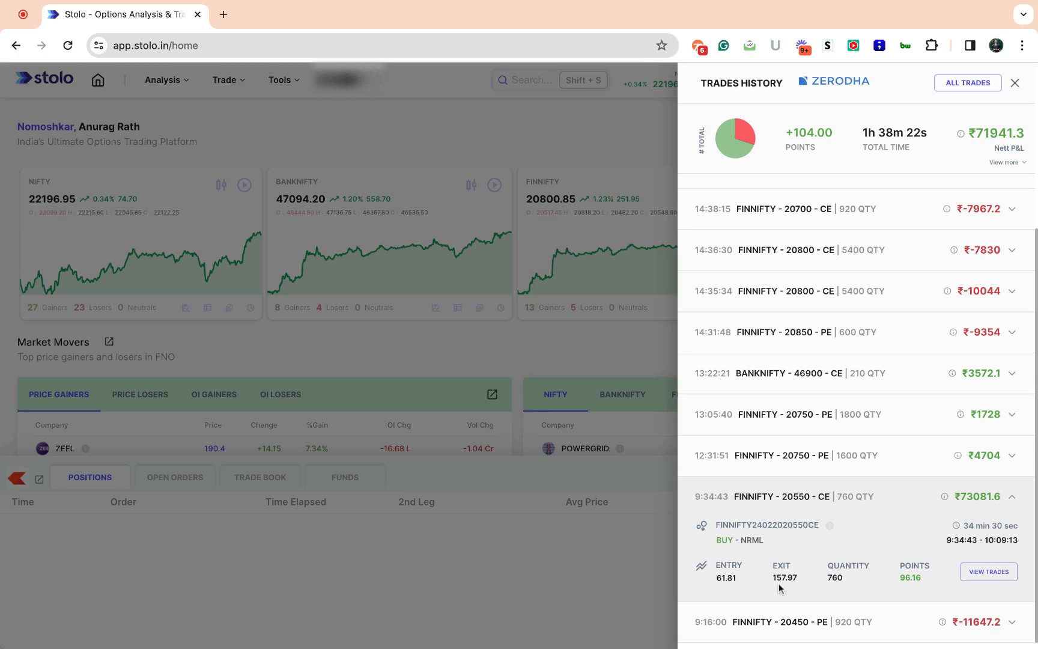
{"action": "mouse_move", "coordinate": [902, 604]}
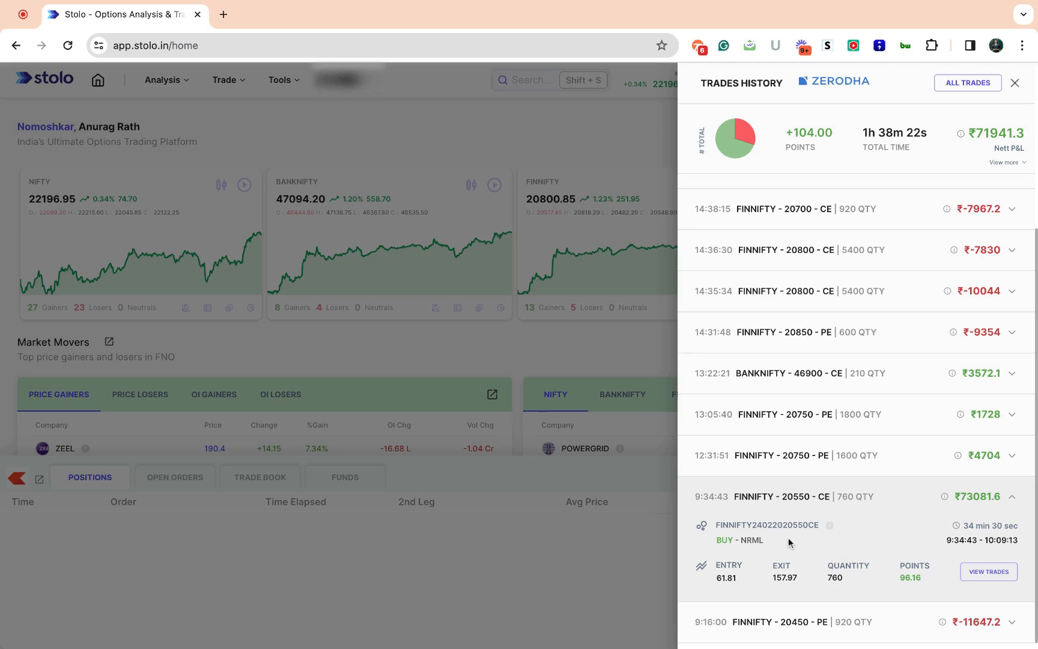
{"action": "mouse_move", "coordinate": [832, 533]}
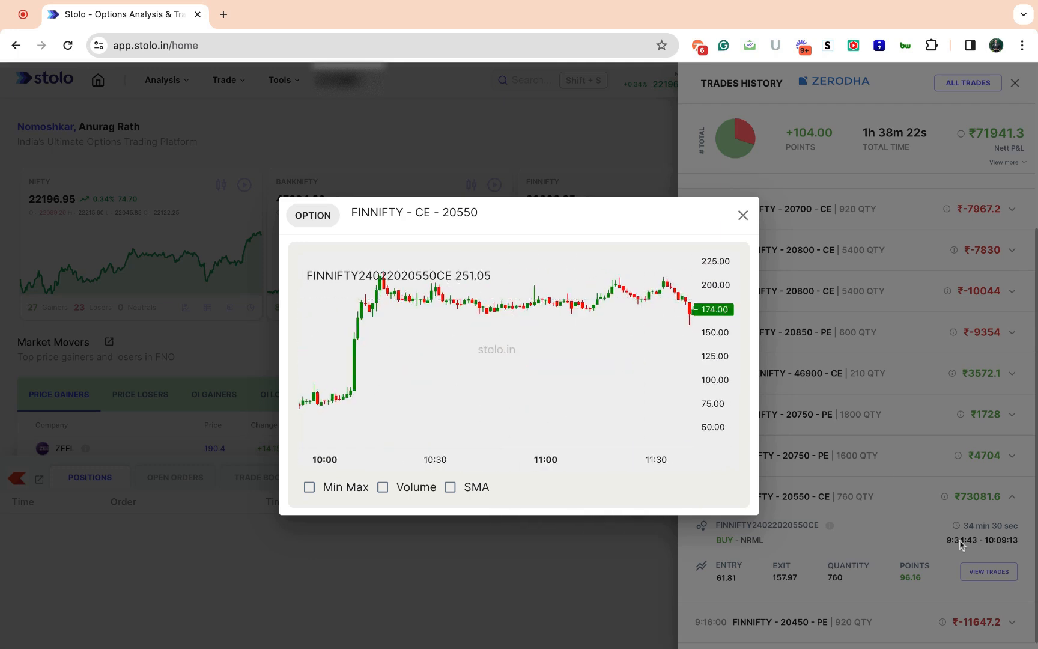
{"action": "mouse_move", "coordinate": [414, 379]}
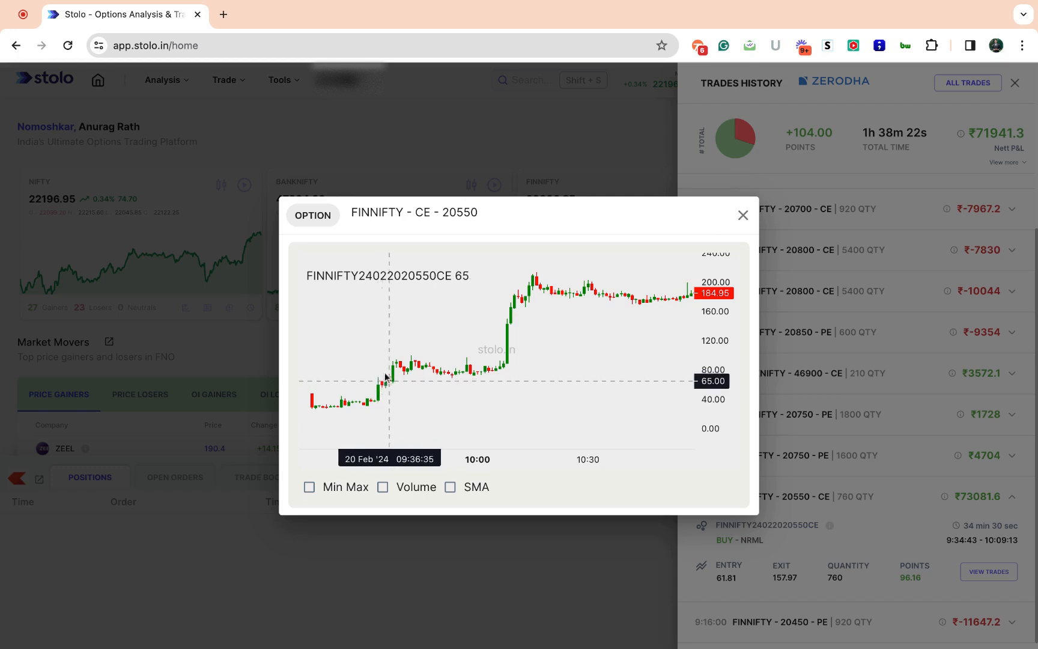
{"action": "mouse_move", "coordinate": [382, 382]}
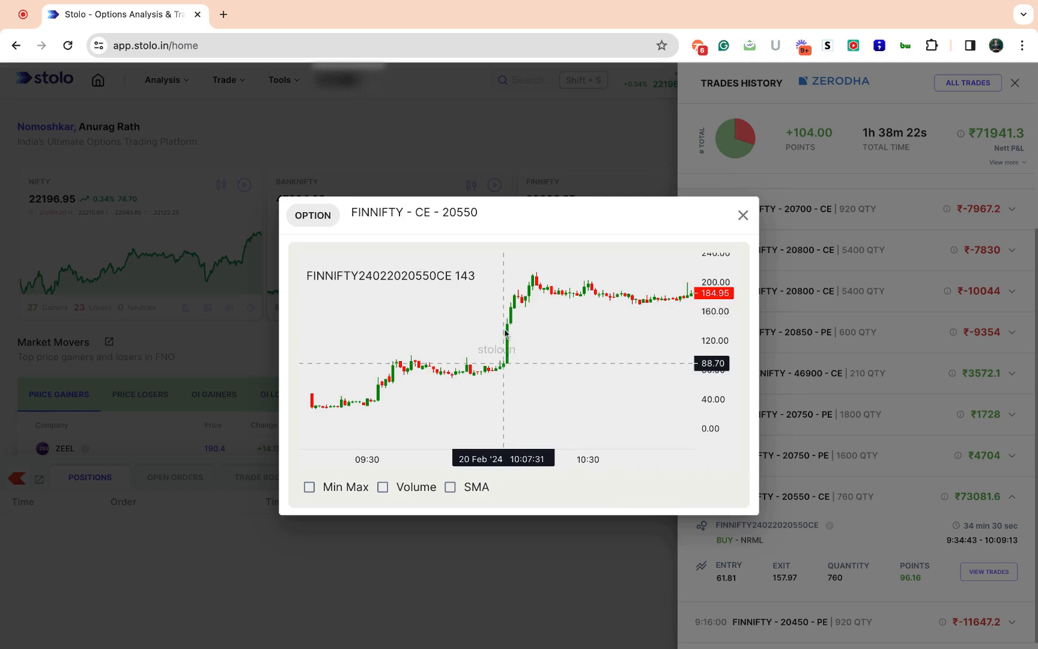
{"action": "mouse_move", "coordinate": [508, 323]}
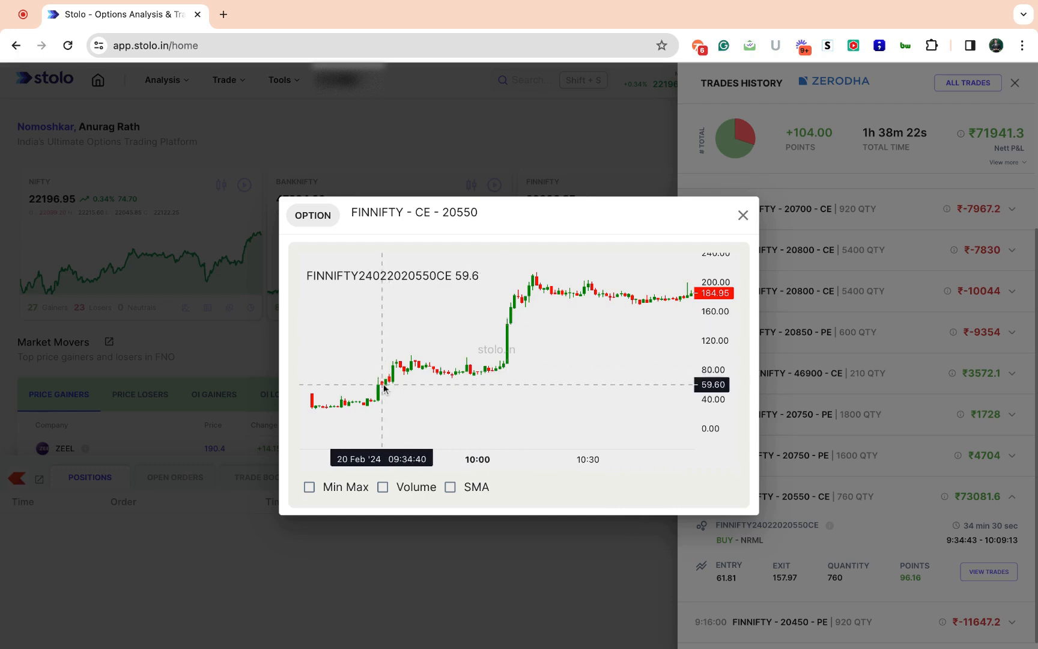
{"action": "mouse_move", "coordinate": [503, 328]}
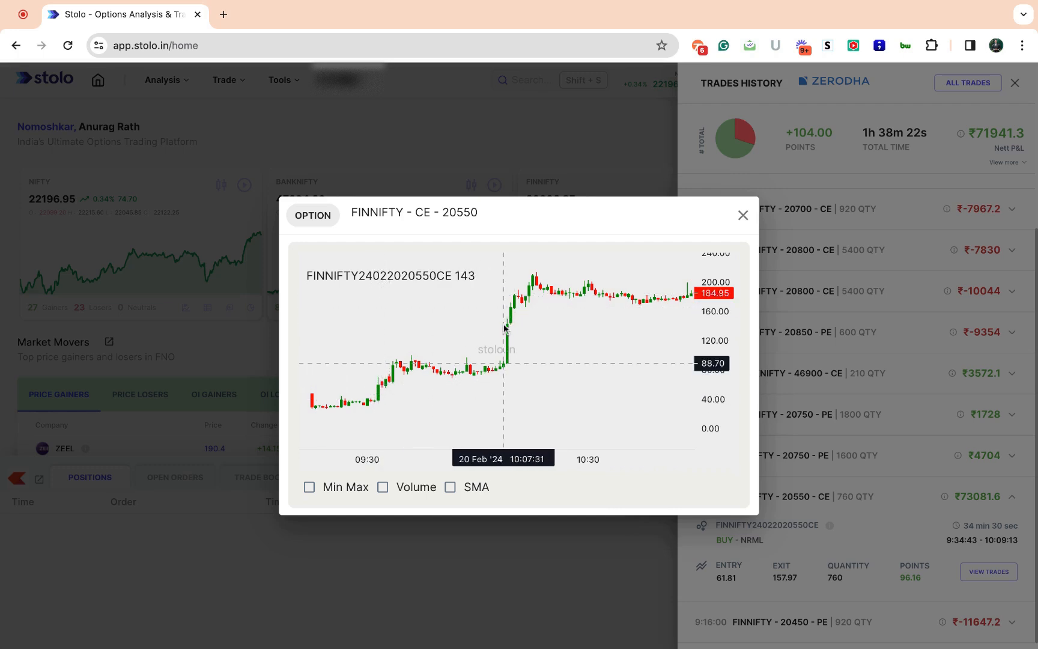
{"action": "mouse_move", "coordinate": [508, 323]}
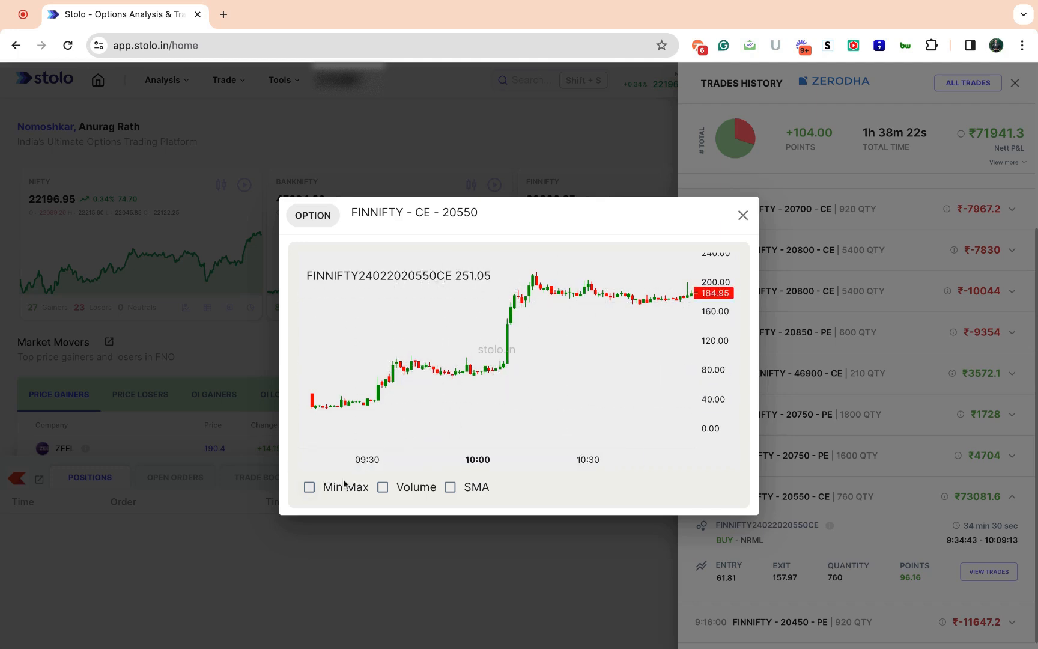
{"action": "left_click", "coordinate": [309, 486]}
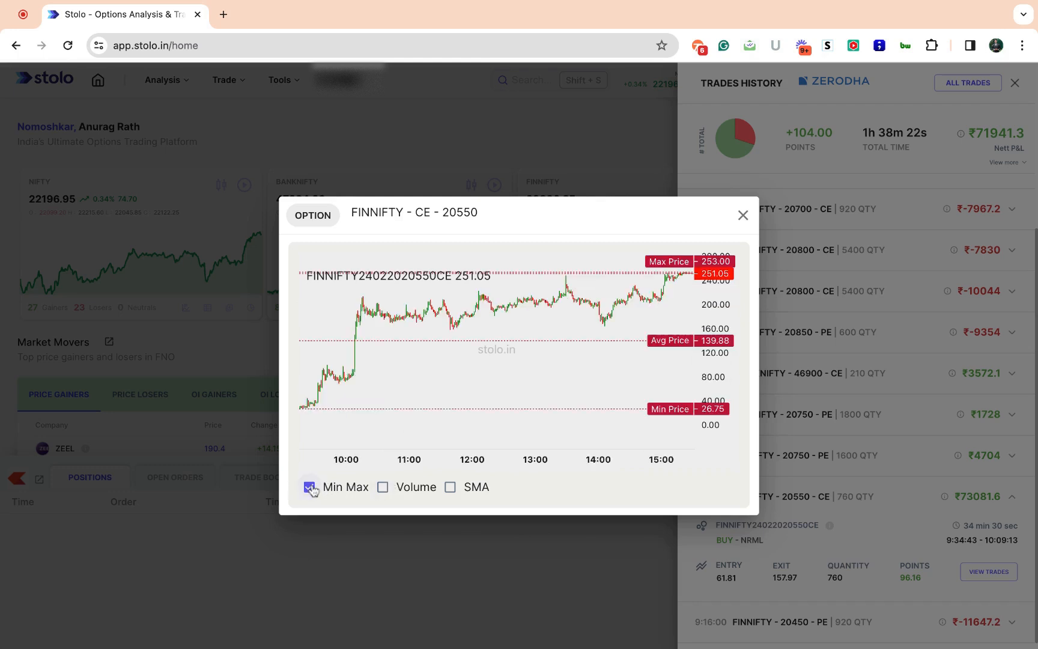
{"action": "left_click", "coordinate": [308, 486]}
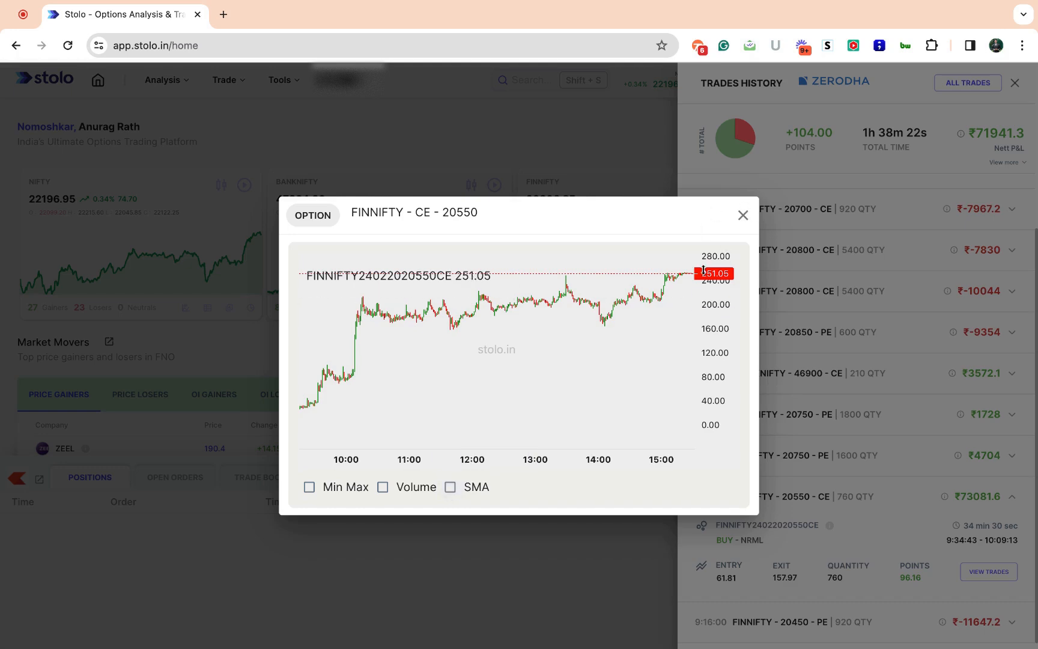
{"action": "left_click", "coordinate": [742, 215]}
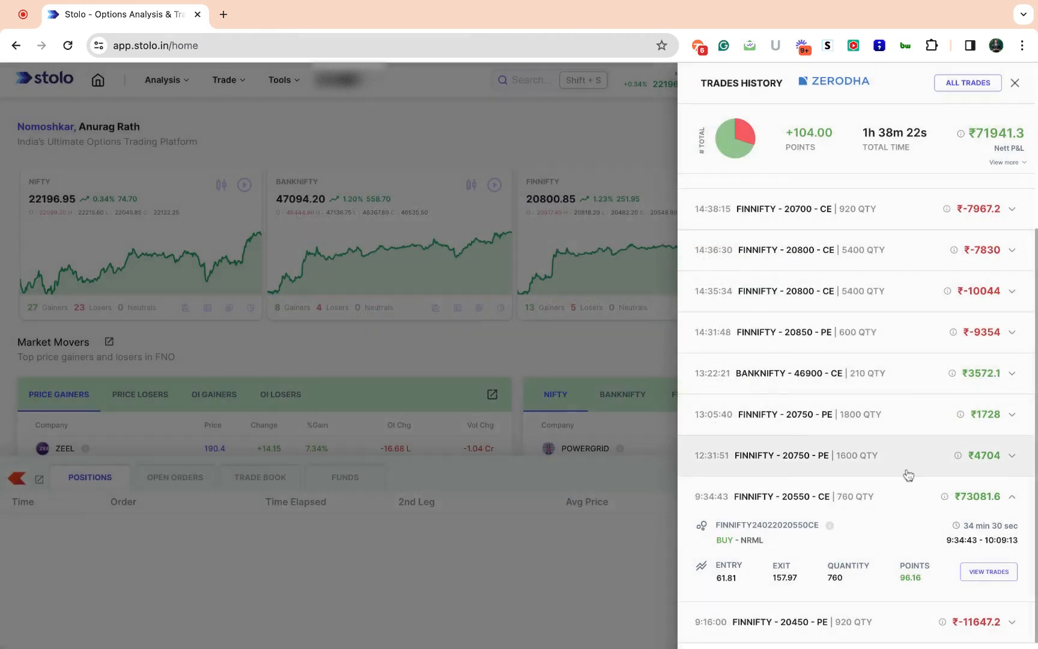
{"action": "mouse_move", "coordinate": [909, 475]}
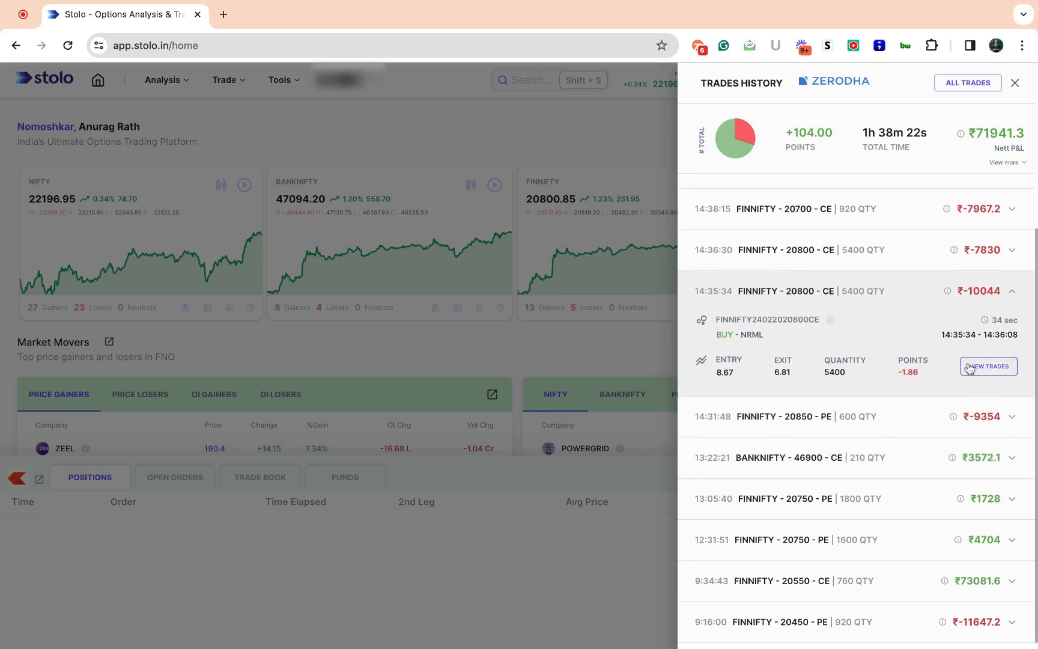
- Show the individual buy and sell orders behind the 14:35:34 FINNIFTY 20800 CE trade
{"action": "left_click", "coordinate": [987, 366]}
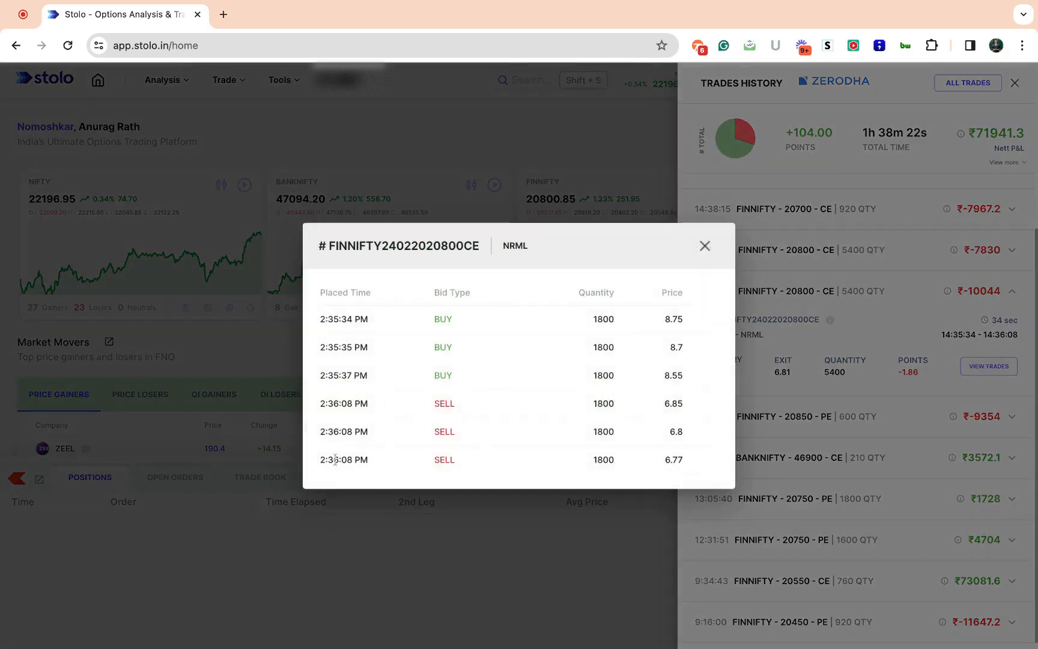
{"action": "mouse_move", "coordinate": [719, 241]}
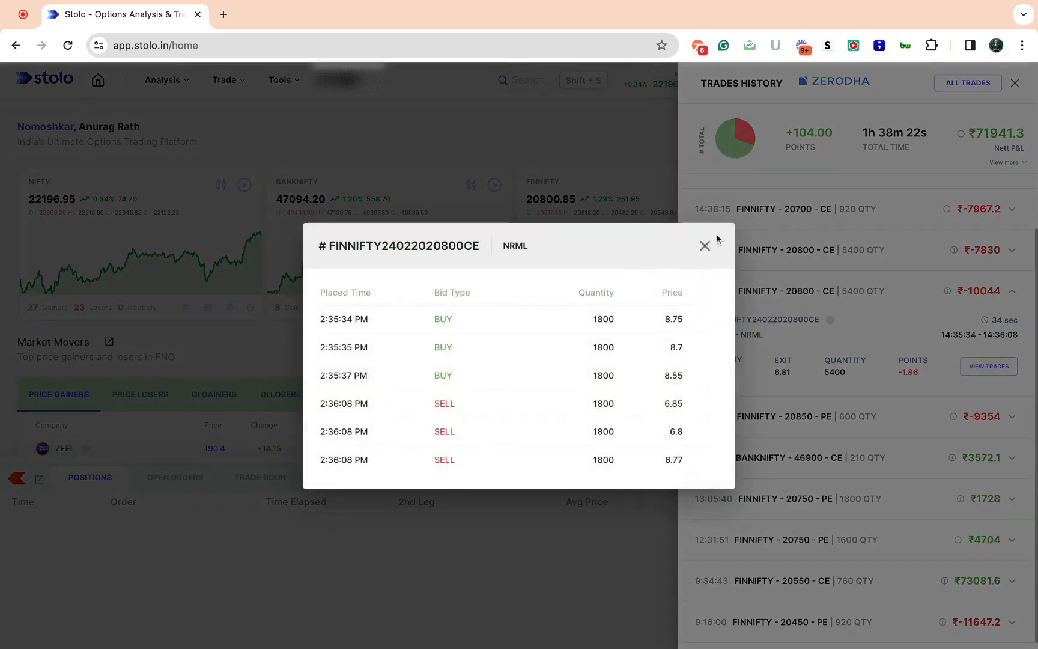
- Dismiss the order breakdown popup, leaving the 14:35:34 trade row expanded
{"action": "left_click", "coordinate": [704, 245]}
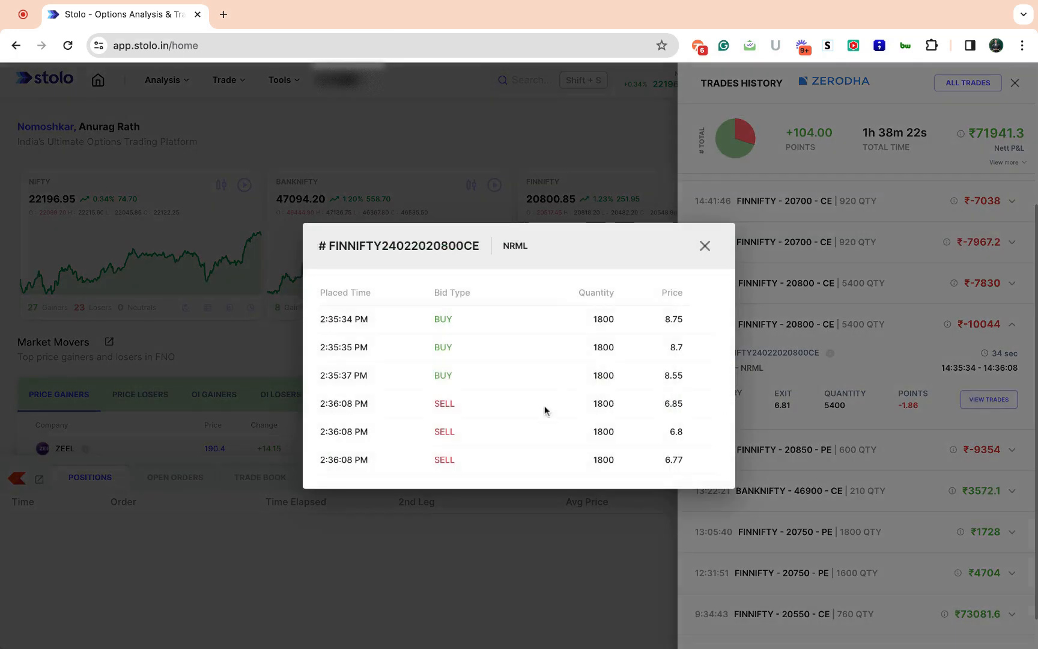
{"action": "mouse_move", "coordinate": [520, 329]}
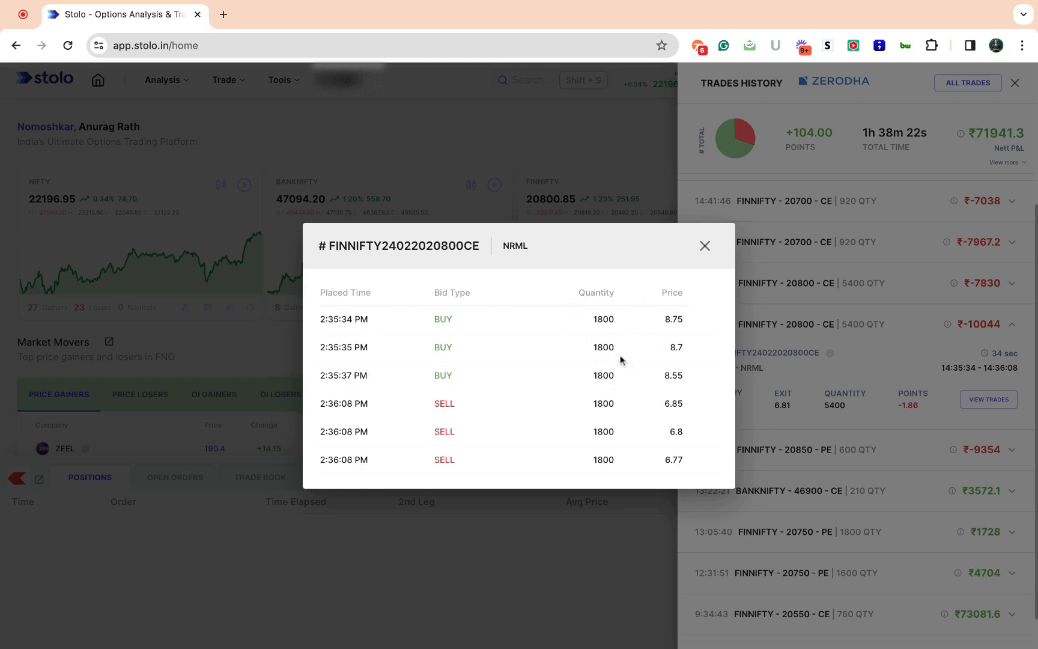
{"action": "mouse_move", "coordinate": [605, 369]}
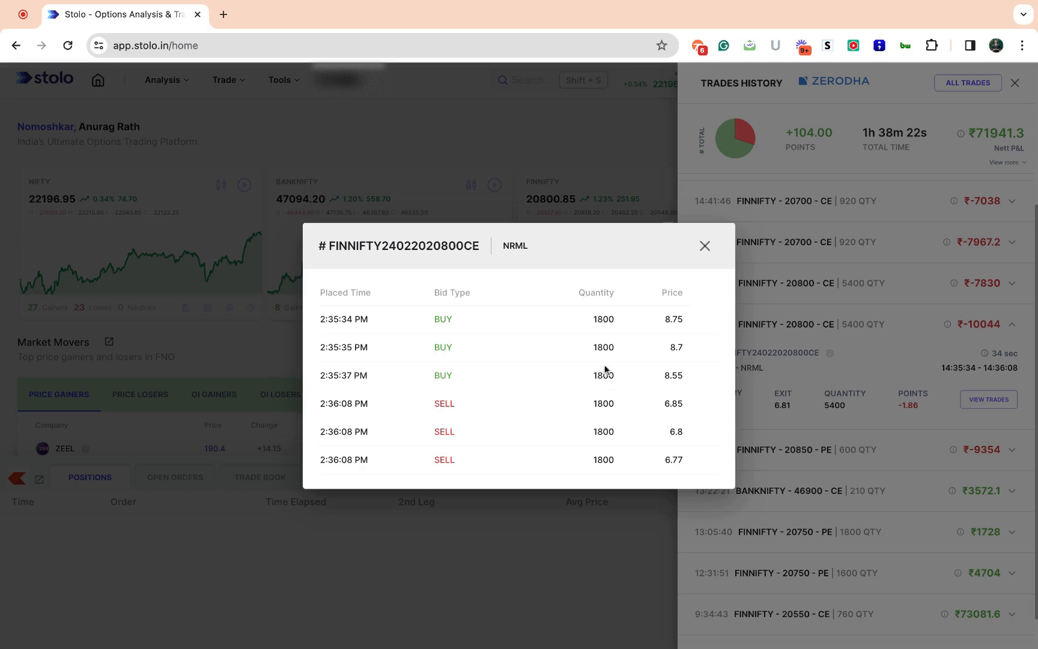
{"action": "mouse_move", "coordinate": [570, 431]}
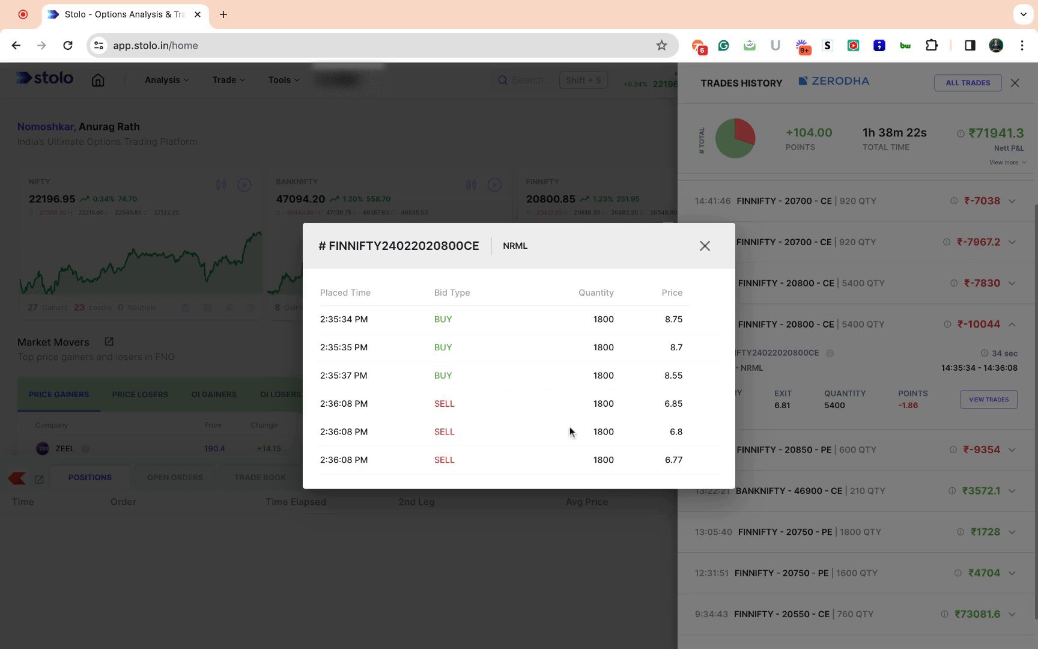
{"action": "mouse_move", "coordinate": [676, 375]}
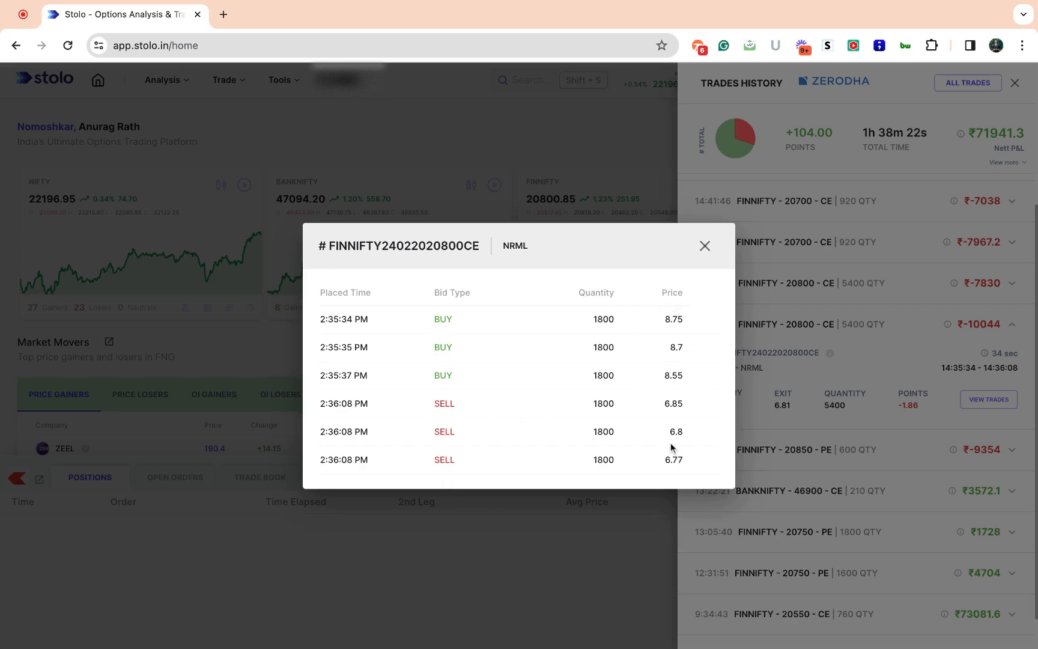
{"action": "left_click", "coordinate": [704, 245]}
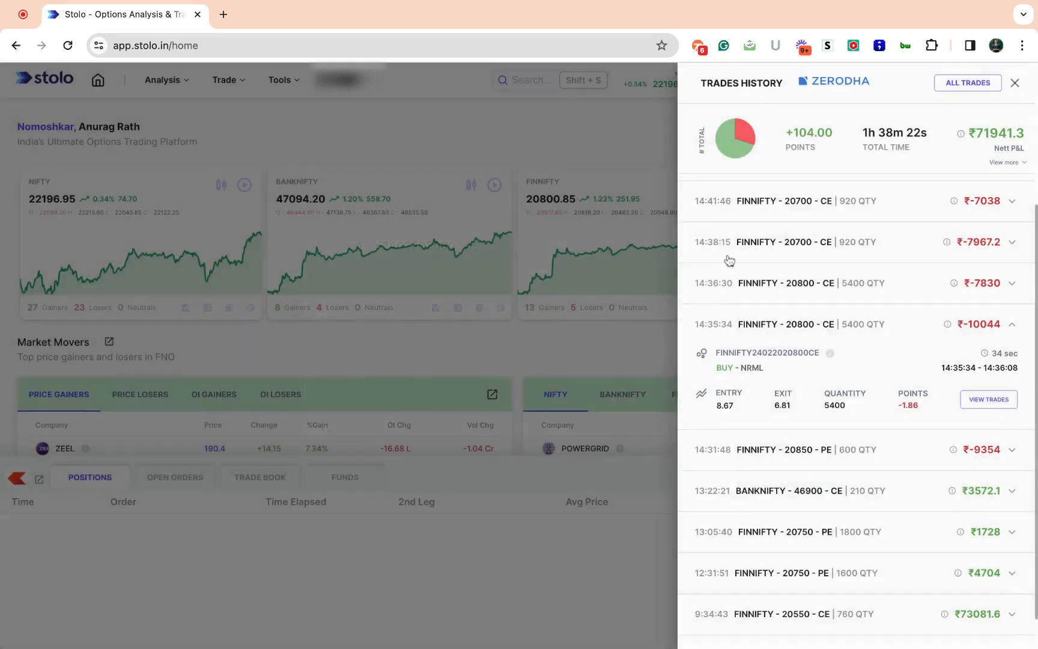